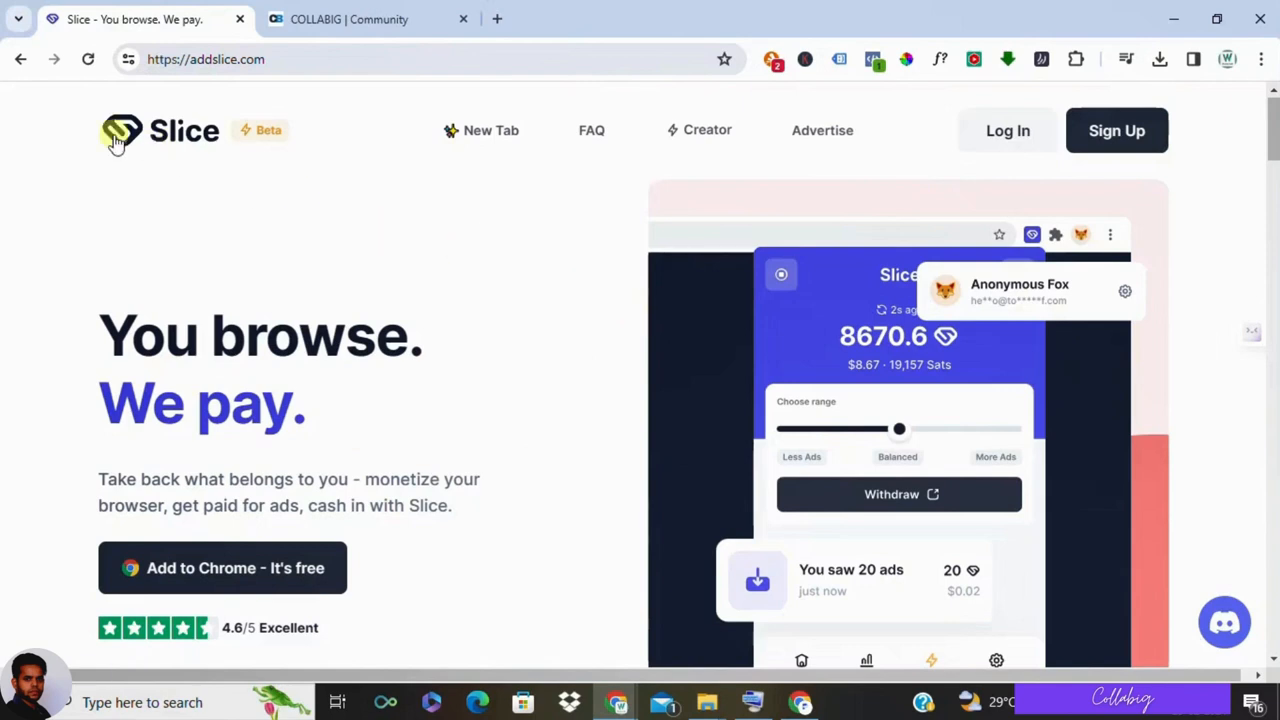
pyautogui.moveTo(130, 140)
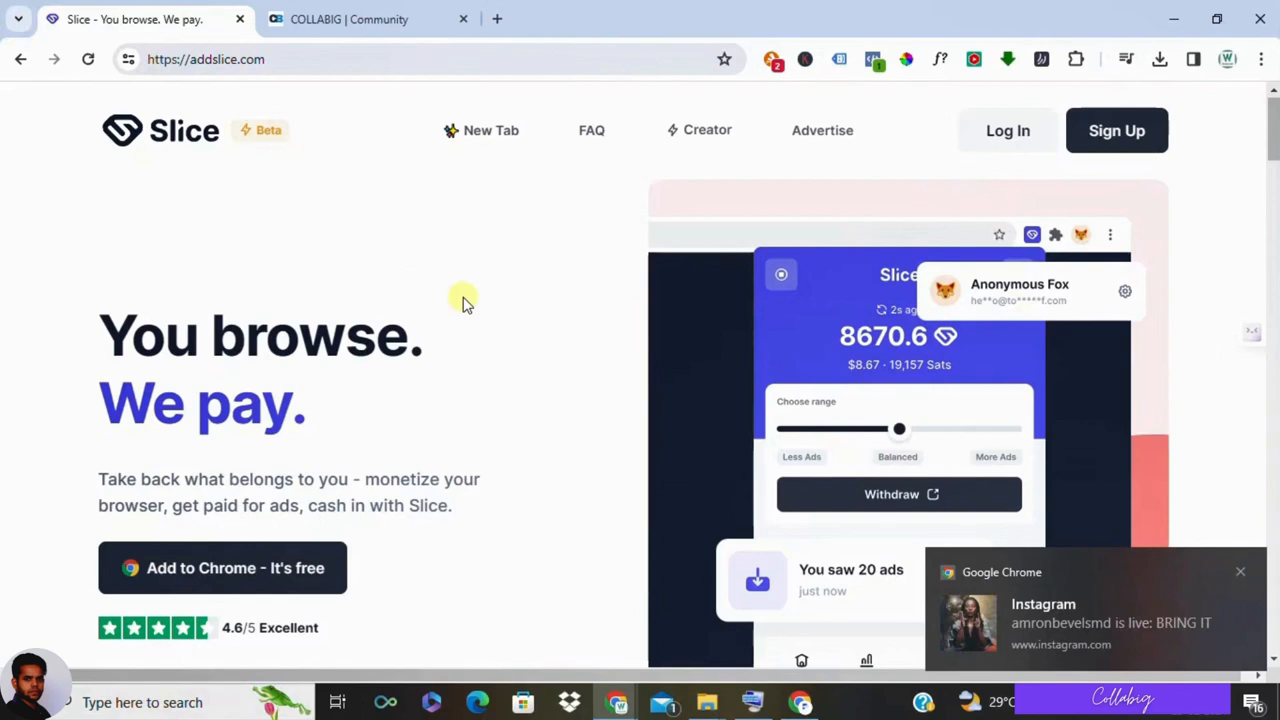
# Step: Scroll the Slice homepage to 'How it works': One-click install, Browse as always, Get paid
pyautogui.scroll(-3)
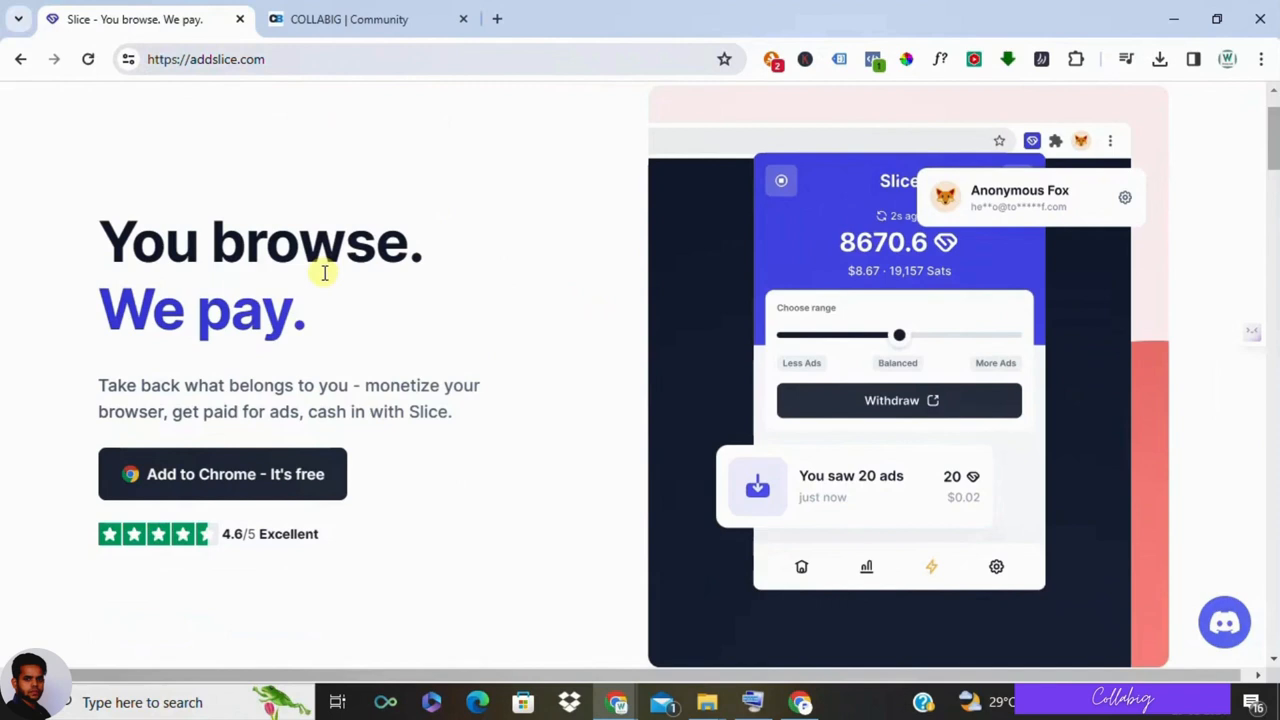
pyautogui.moveTo(375, 310)
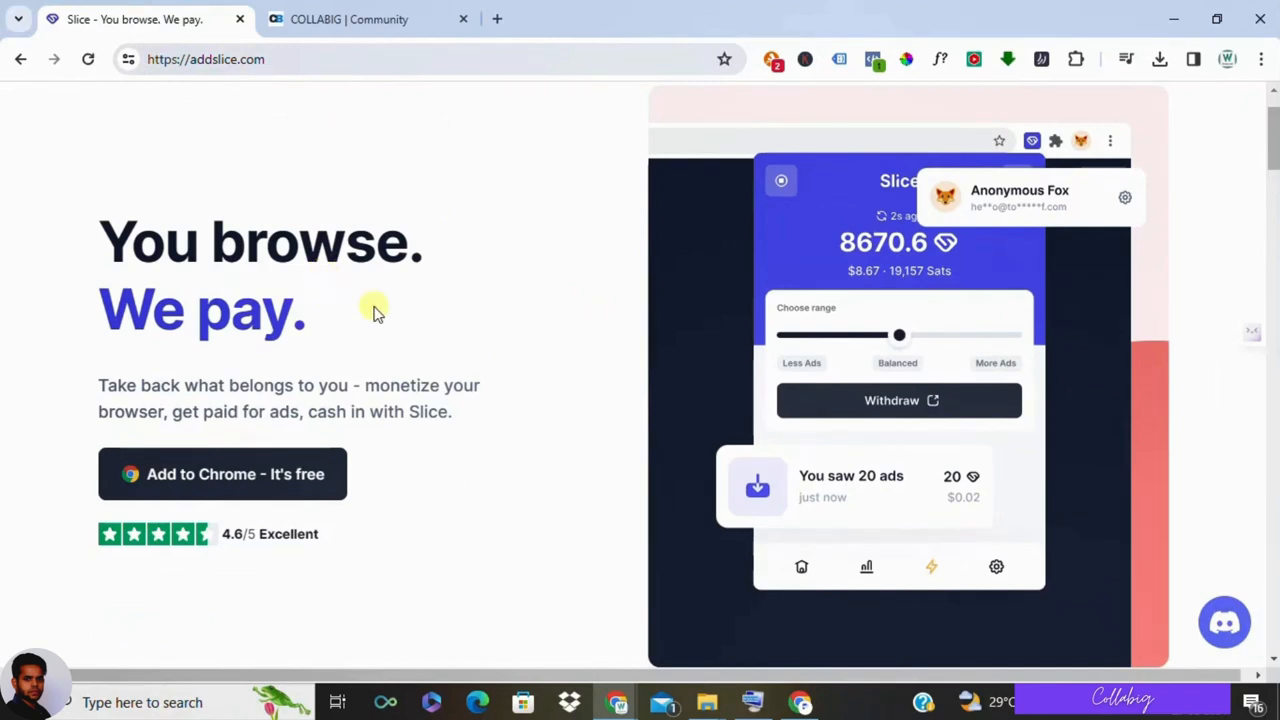
pyautogui.moveTo(640, 262)
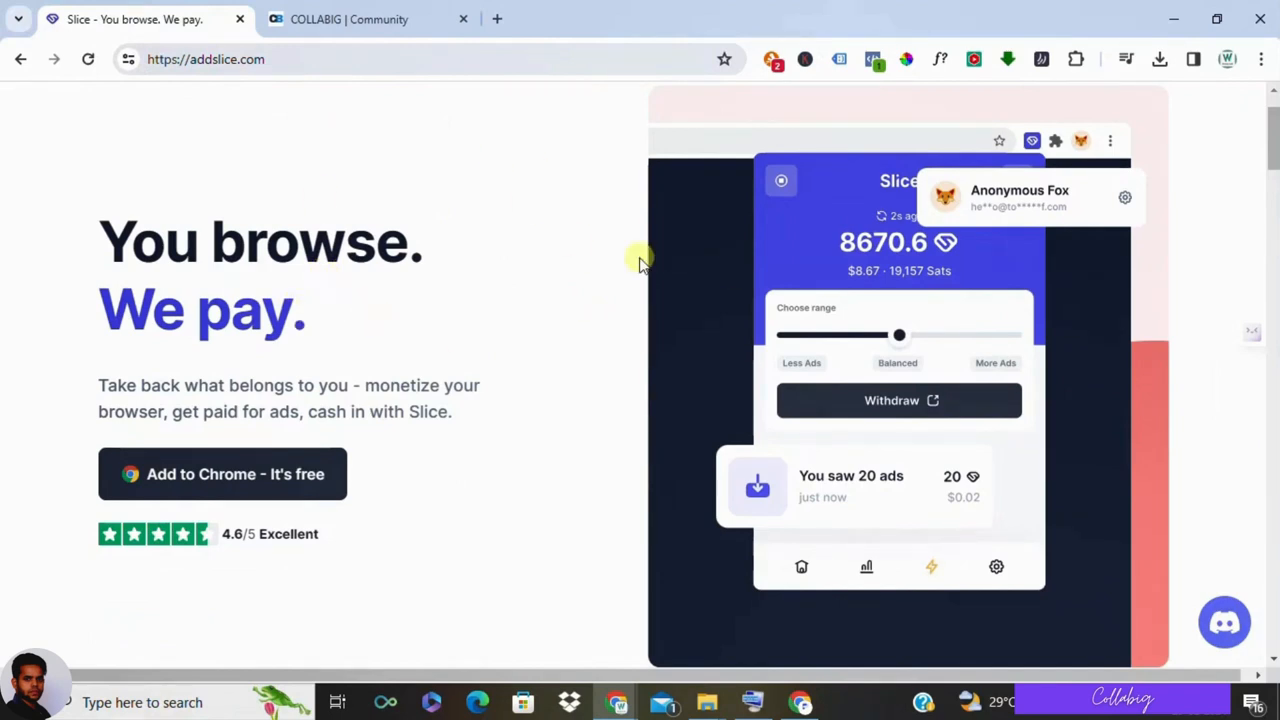
pyautogui.moveTo(487, 217)
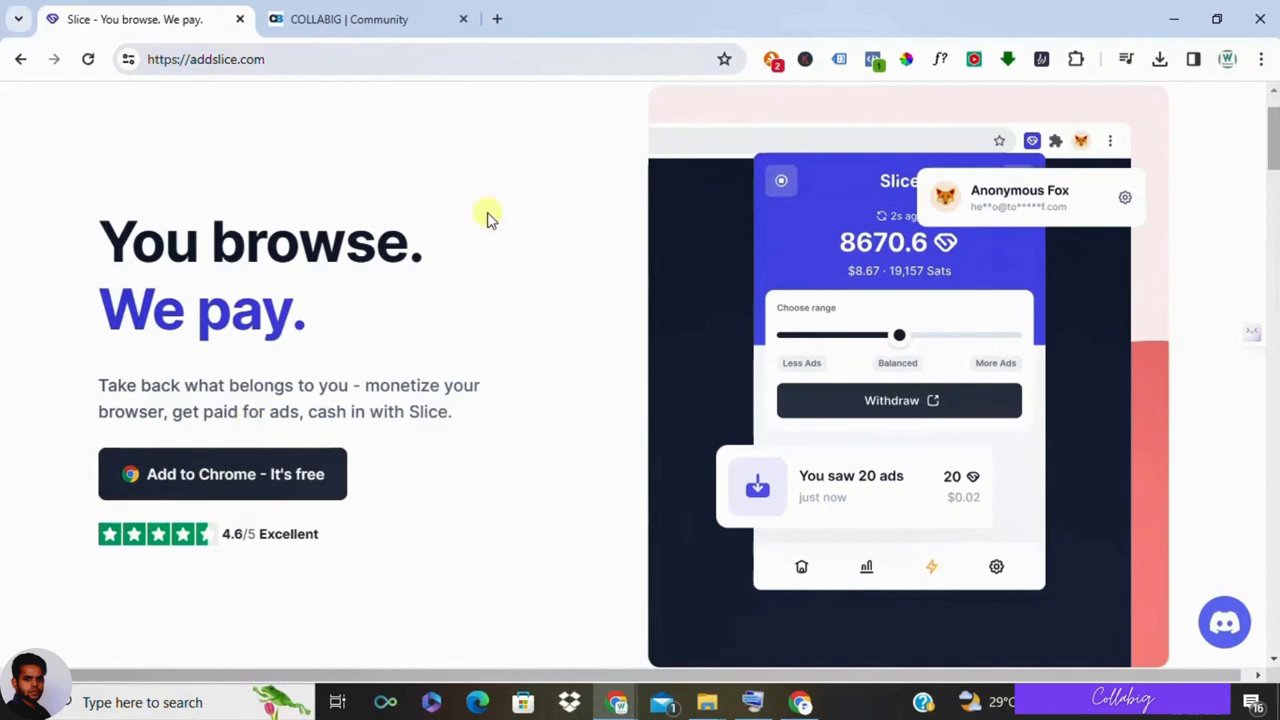
pyautogui.moveTo(563, 255)
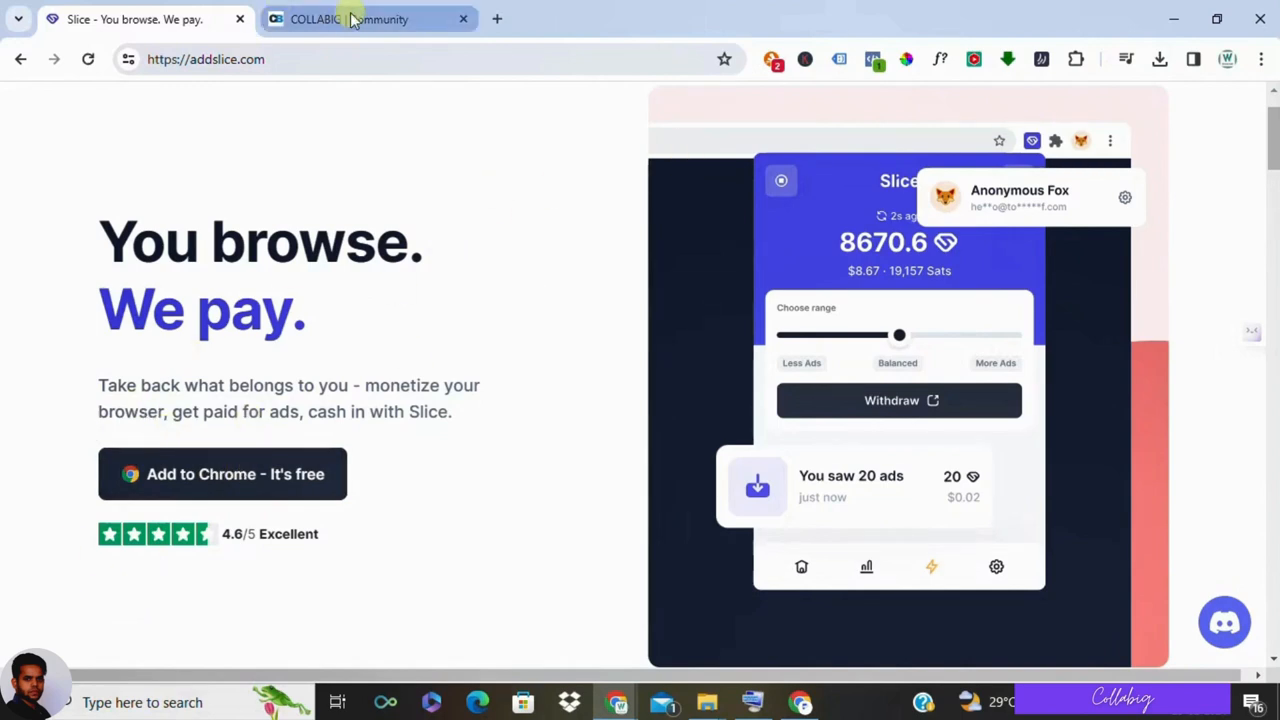
pyautogui.moveTo(350, 19)
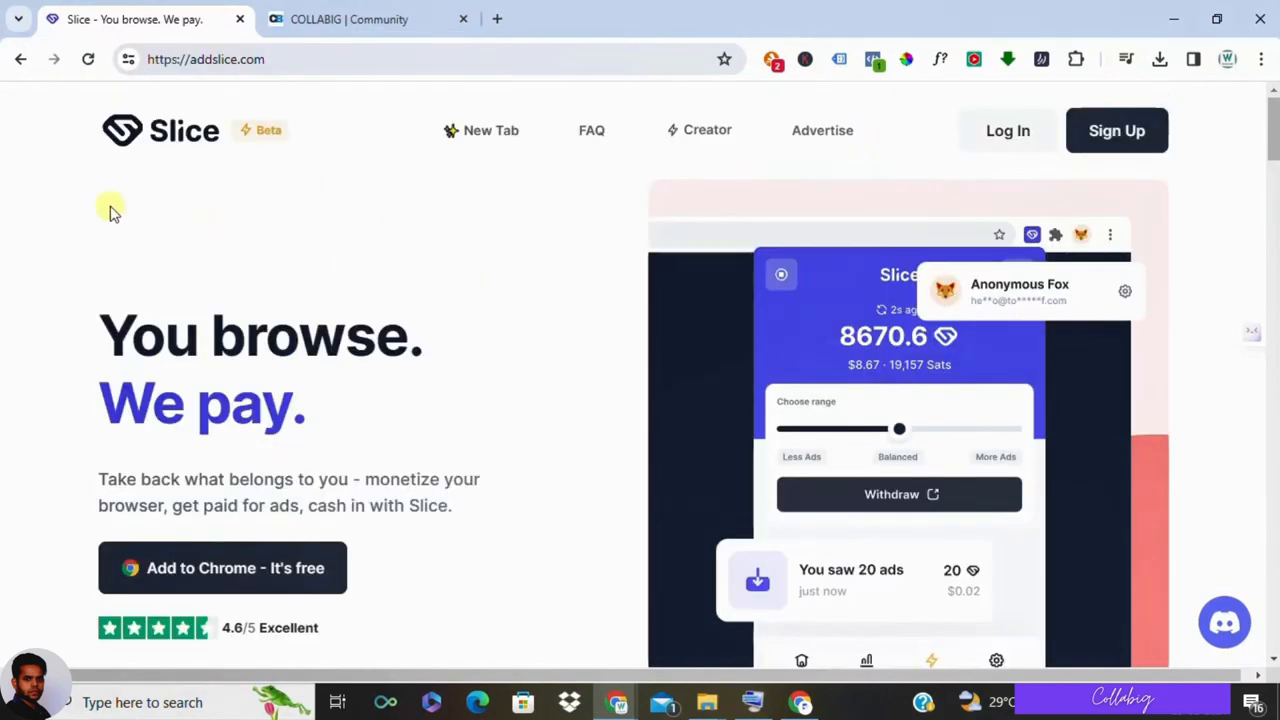
pyautogui.moveTo(242, 187)
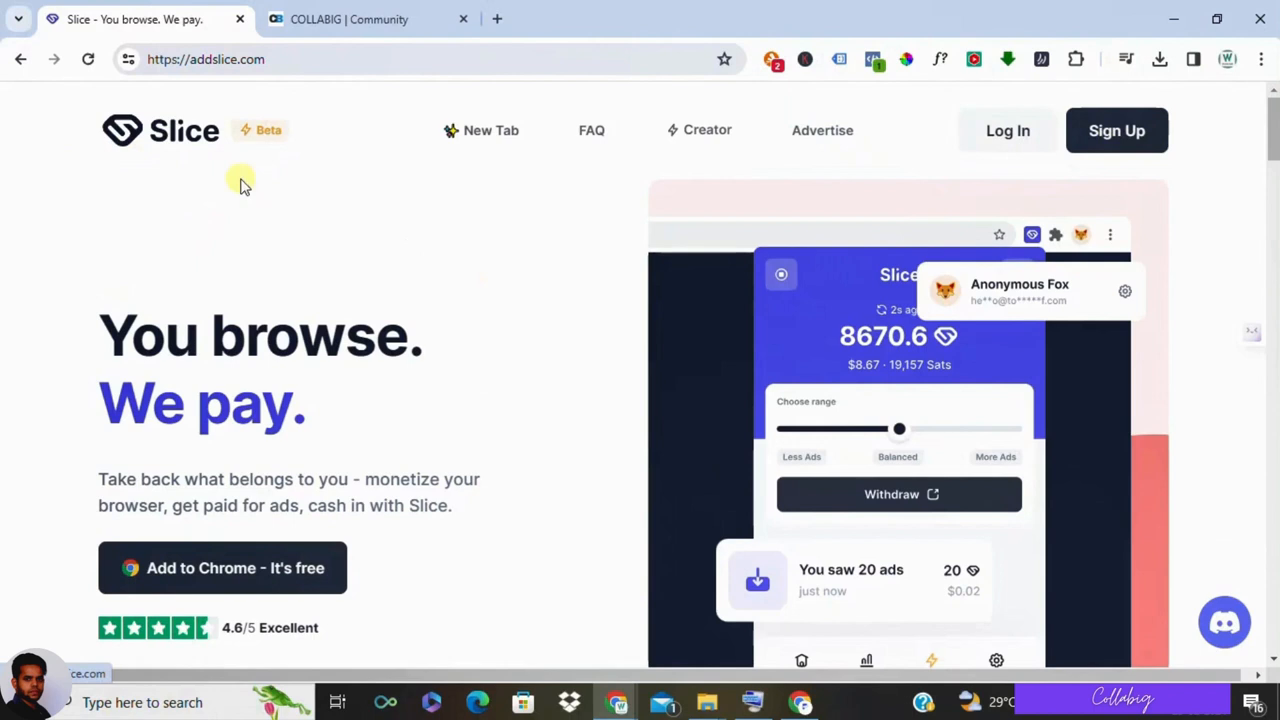
pyautogui.scroll(-3)
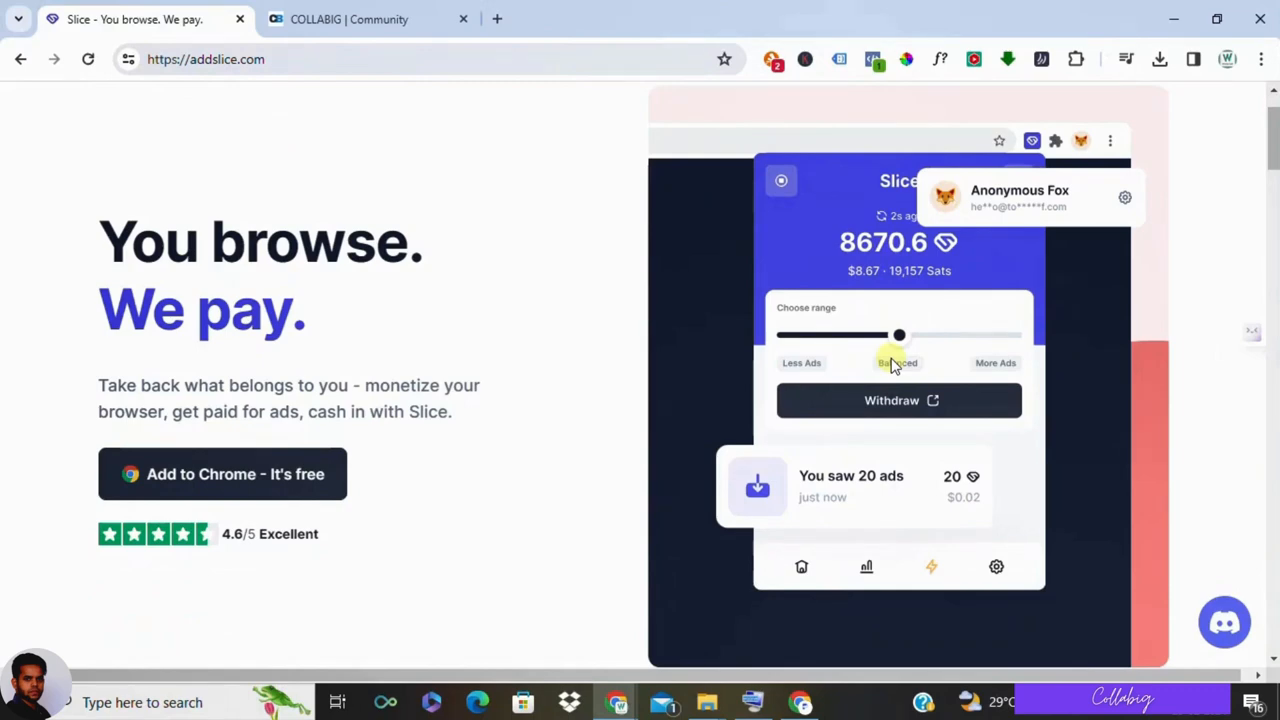
pyautogui.scroll(-3)
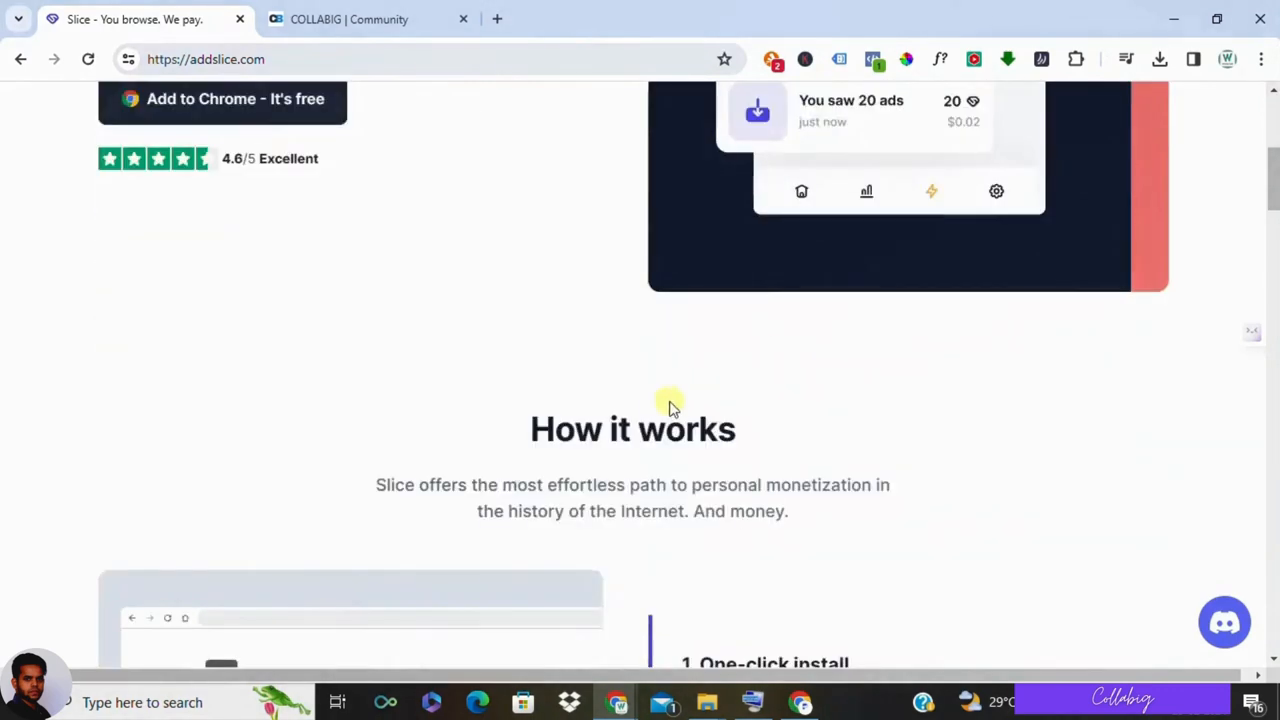
pyautogui.scroll(-3)
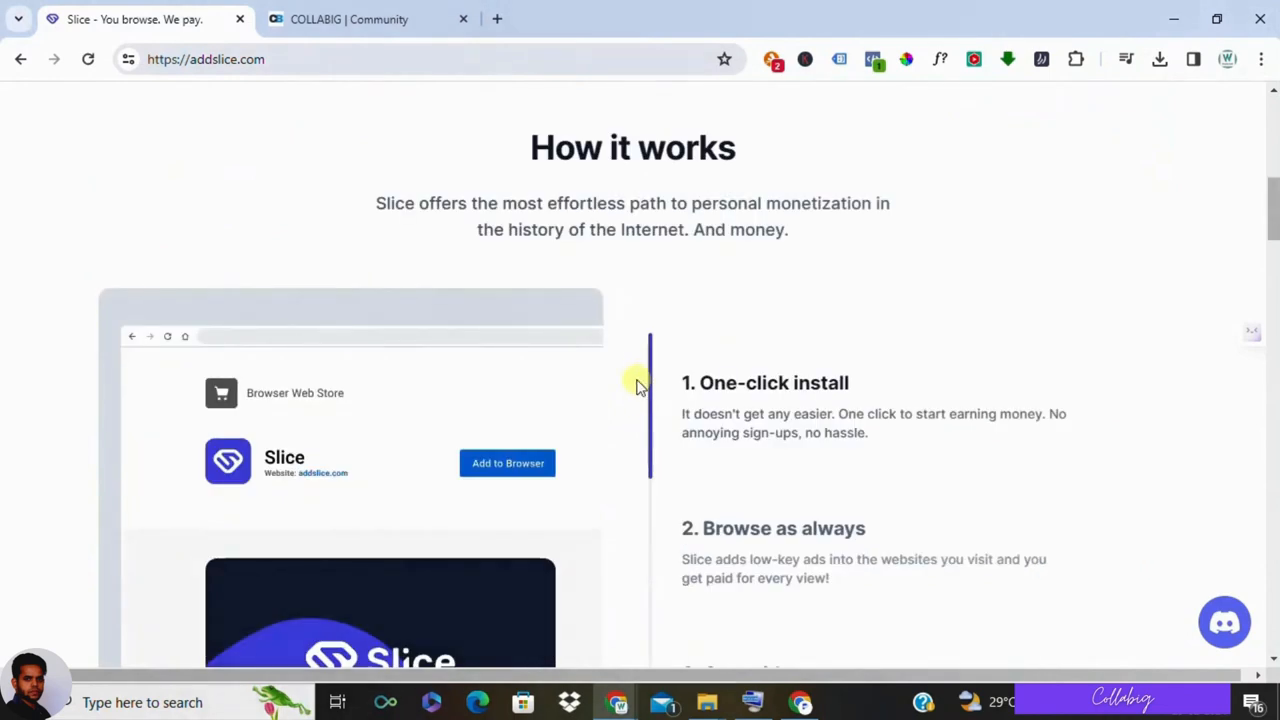
pyautogui.moveTo(630, 392)
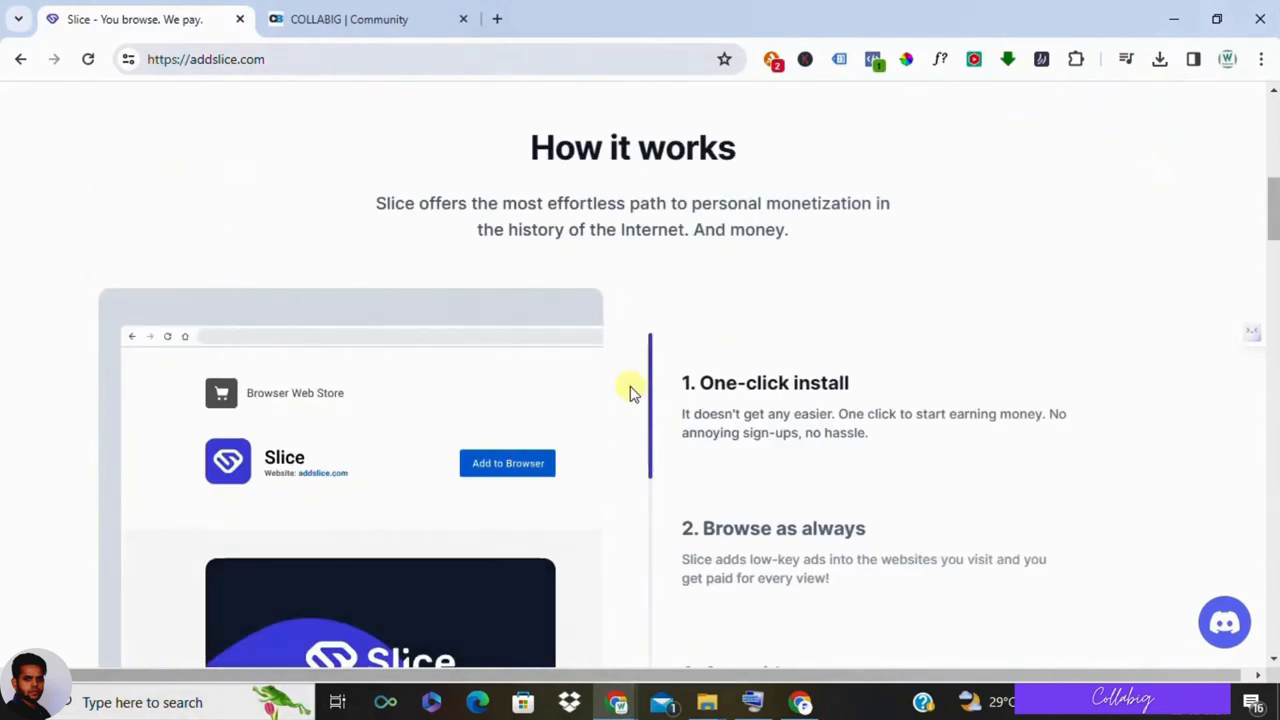
pyautogui.moveTo(635, 383)
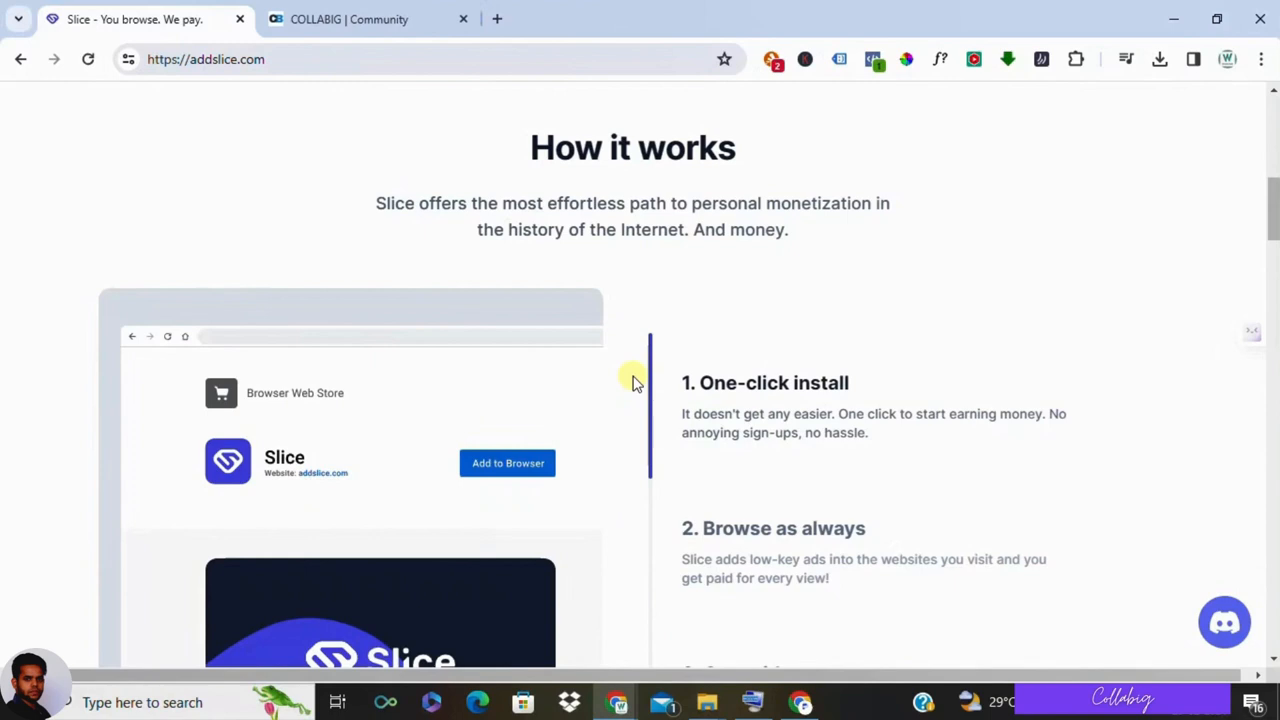
pyautogui.scroll(-3)
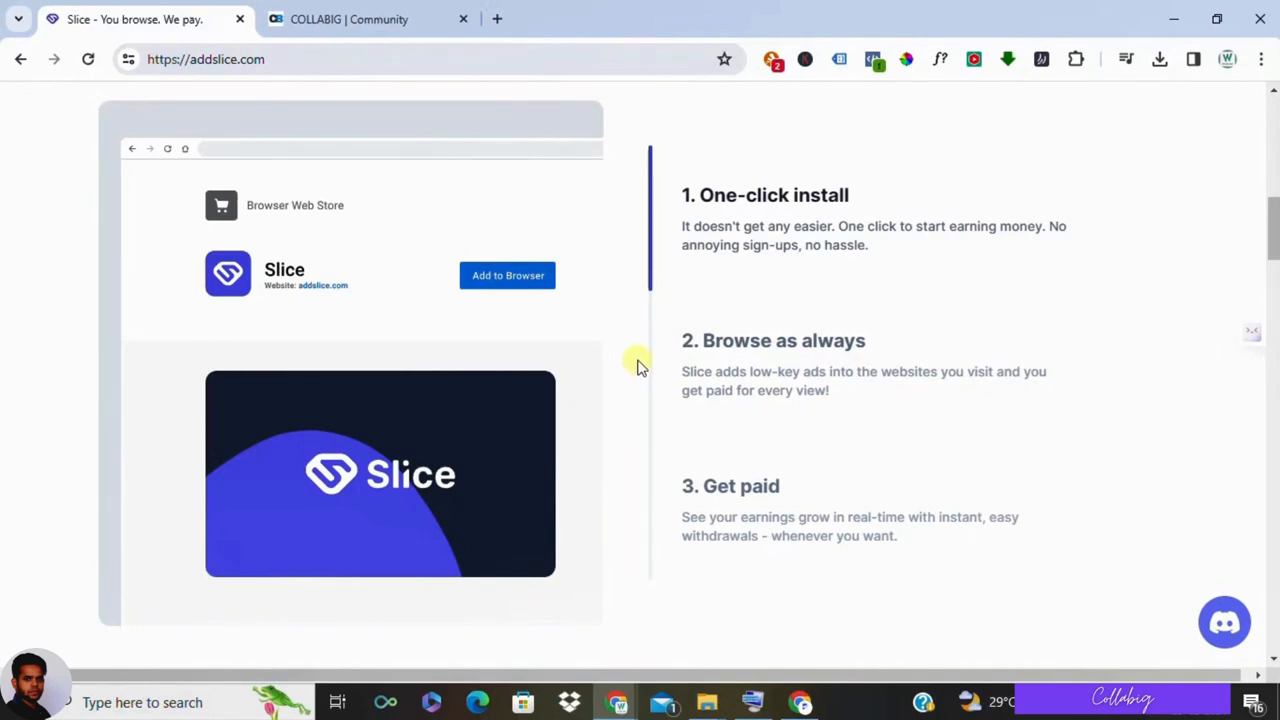
# Step: Scroll past 'Let's talk numbers' to the Easy payouts, Actual useful graphs and Support a creator cards
pyautogui.scroll(-3)
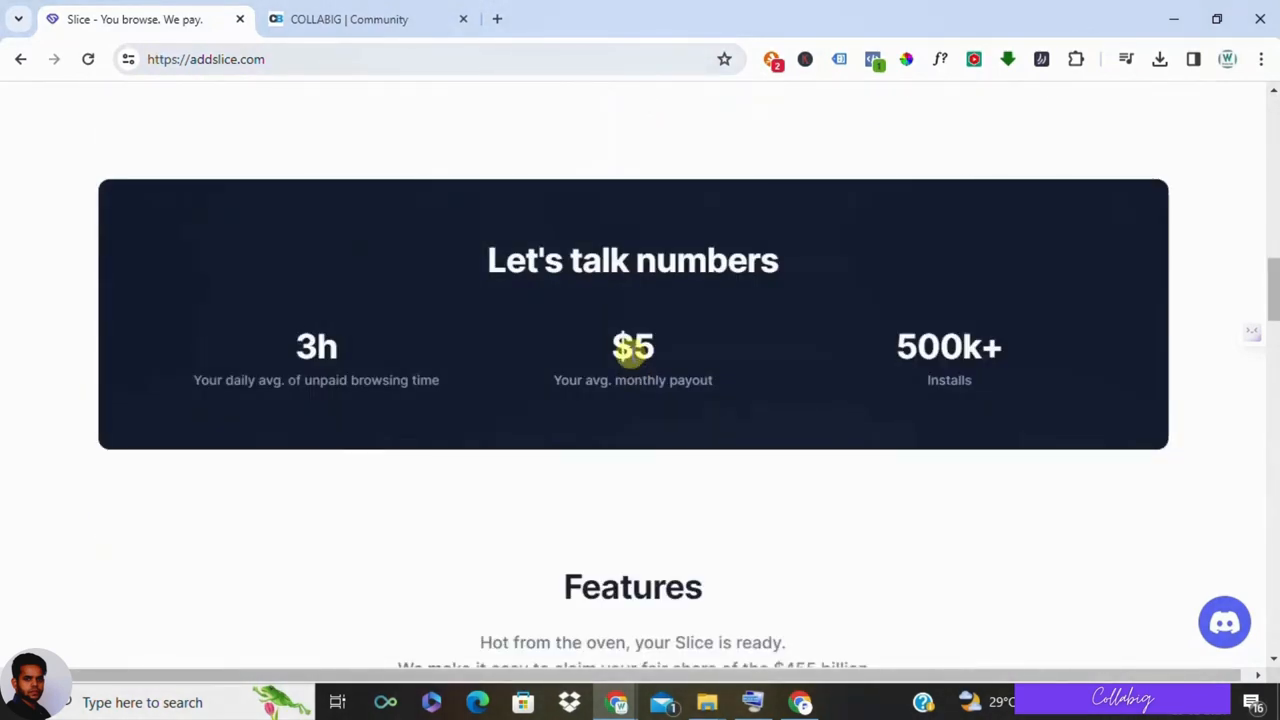
pyautogui.moveTo(276, 333)
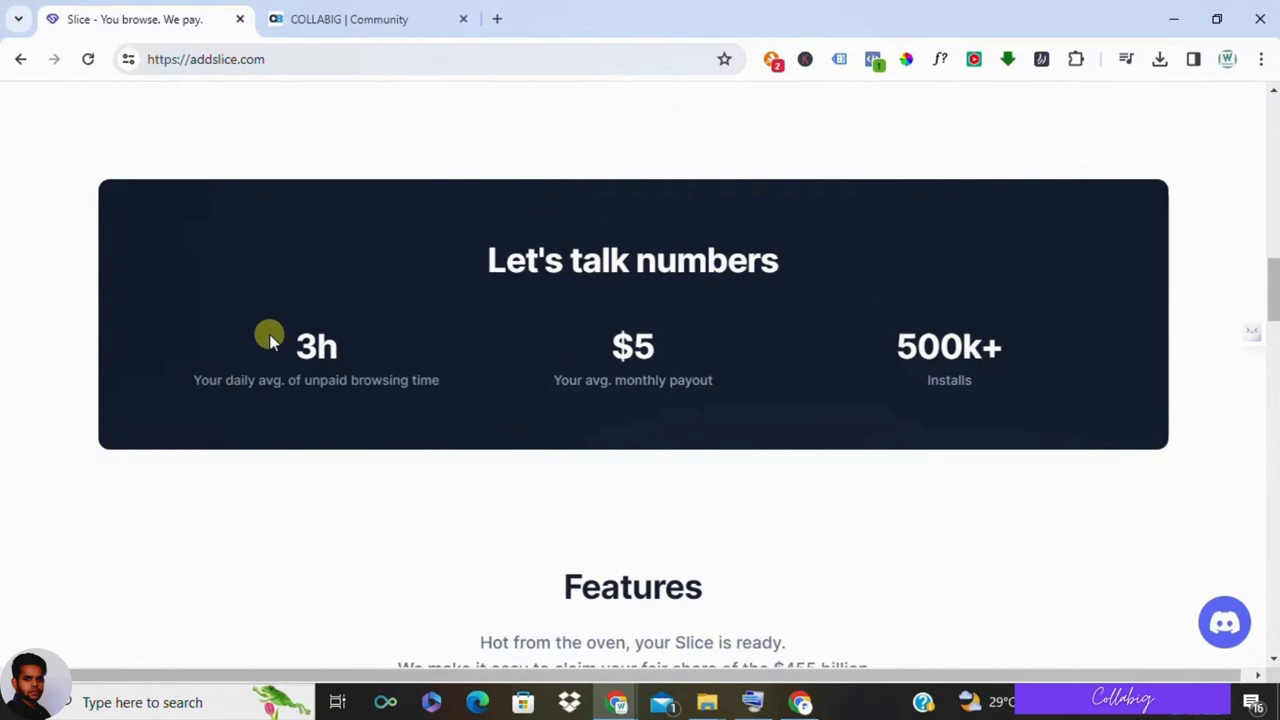
pyautogui.moveTo(682, 356)
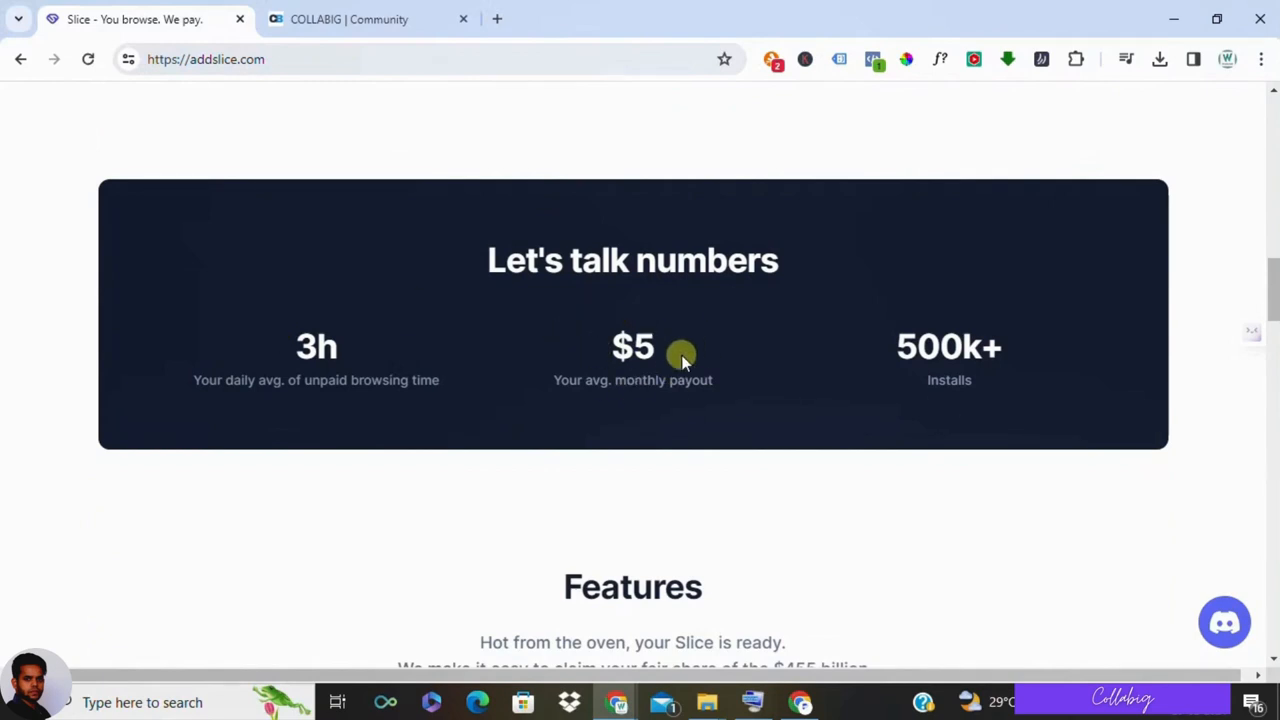
pyautogui.moveTo(1071, 224)
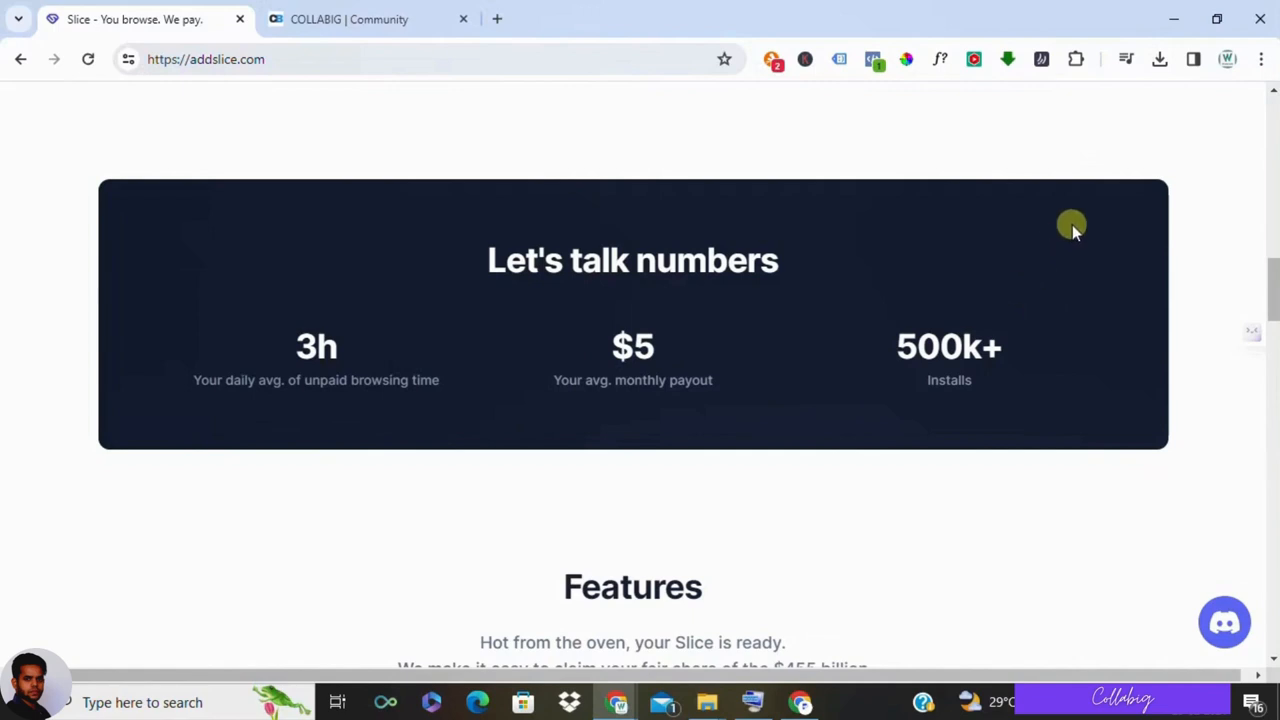
pyautogui.moveTo(1270, 280)
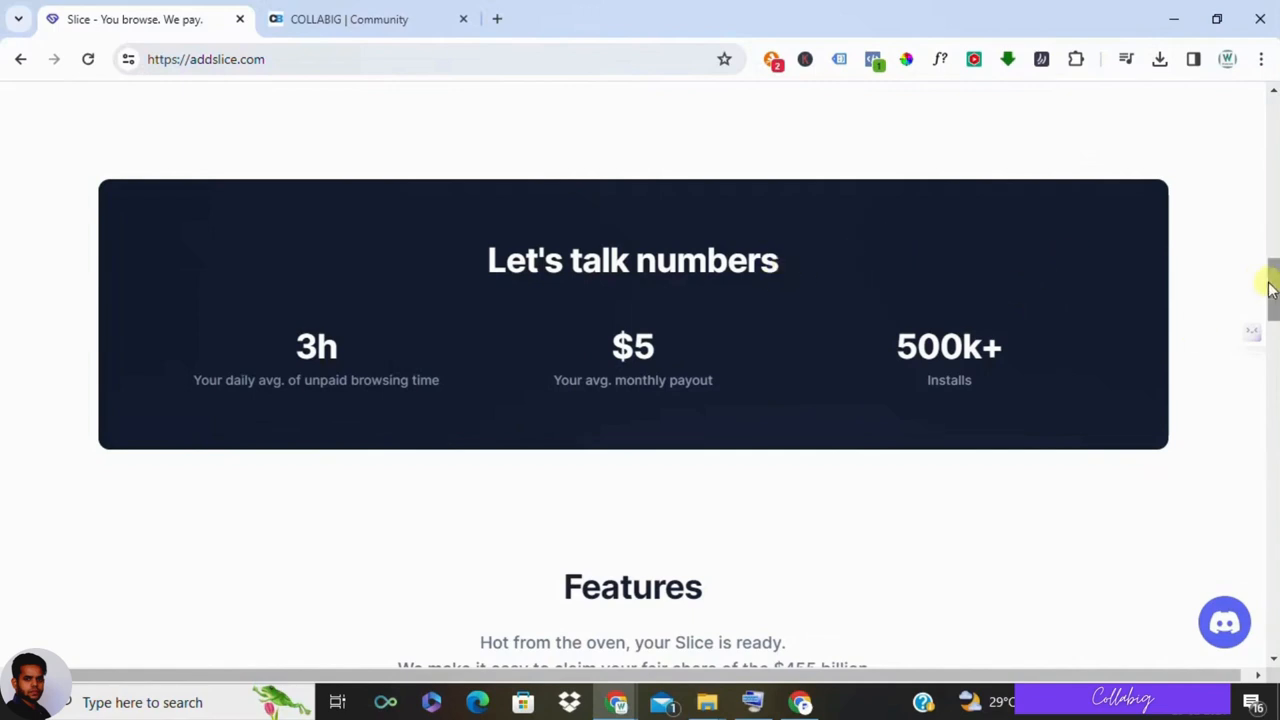
pyautogui.scroll(-3)
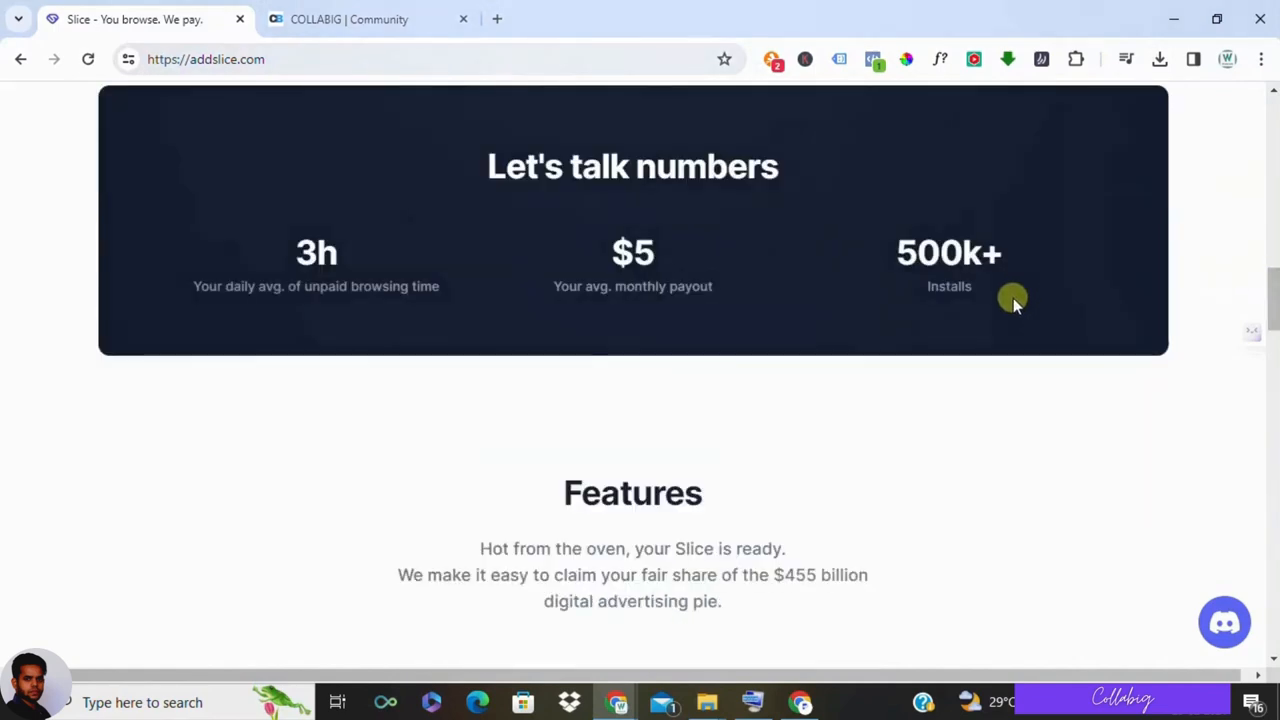
pyautogui.scroll(-3)
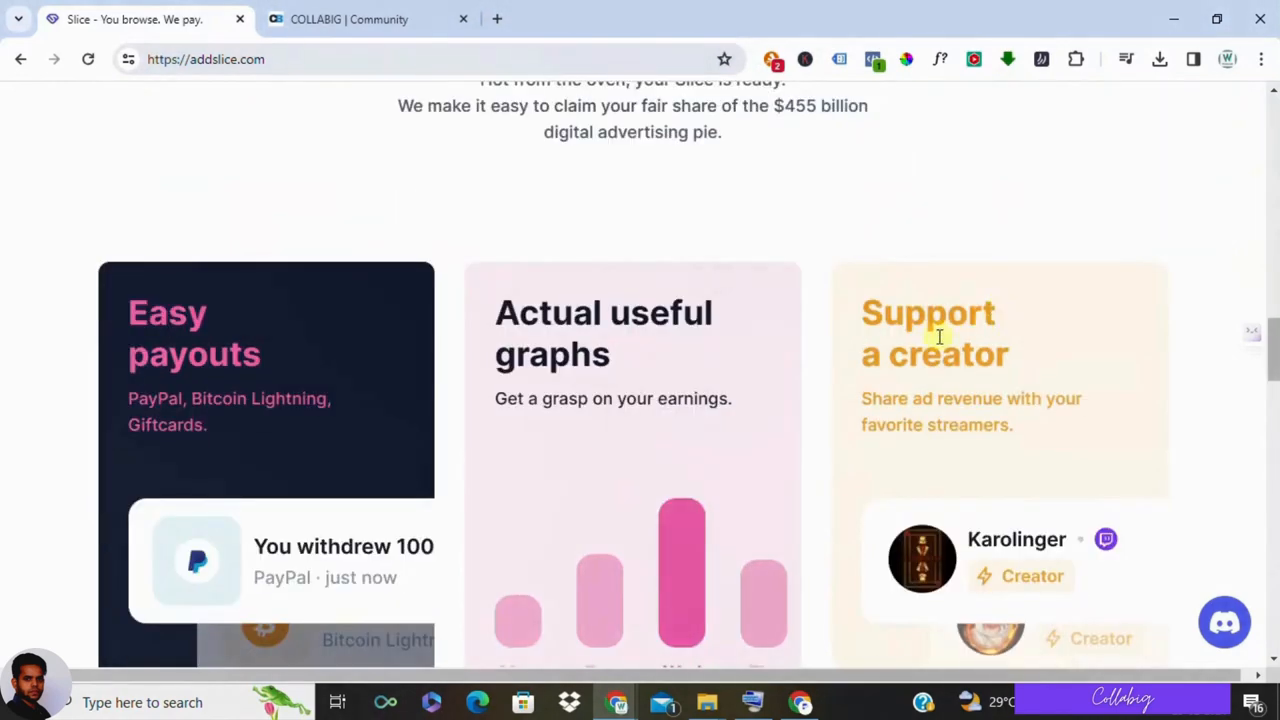
# Step: Scroll down through the testimonials and FAQ, then back up to the stats and Features intro
pyautogui.scroll(-3)
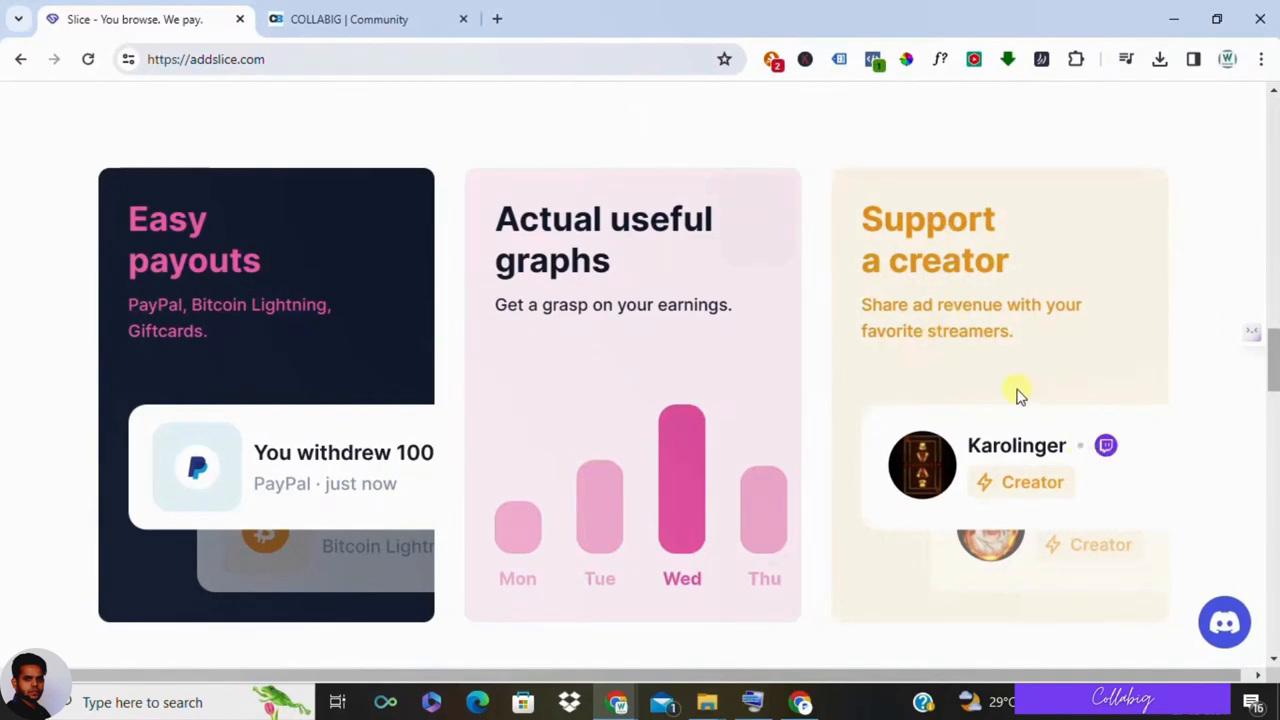
pyautogui.scroll(-3)
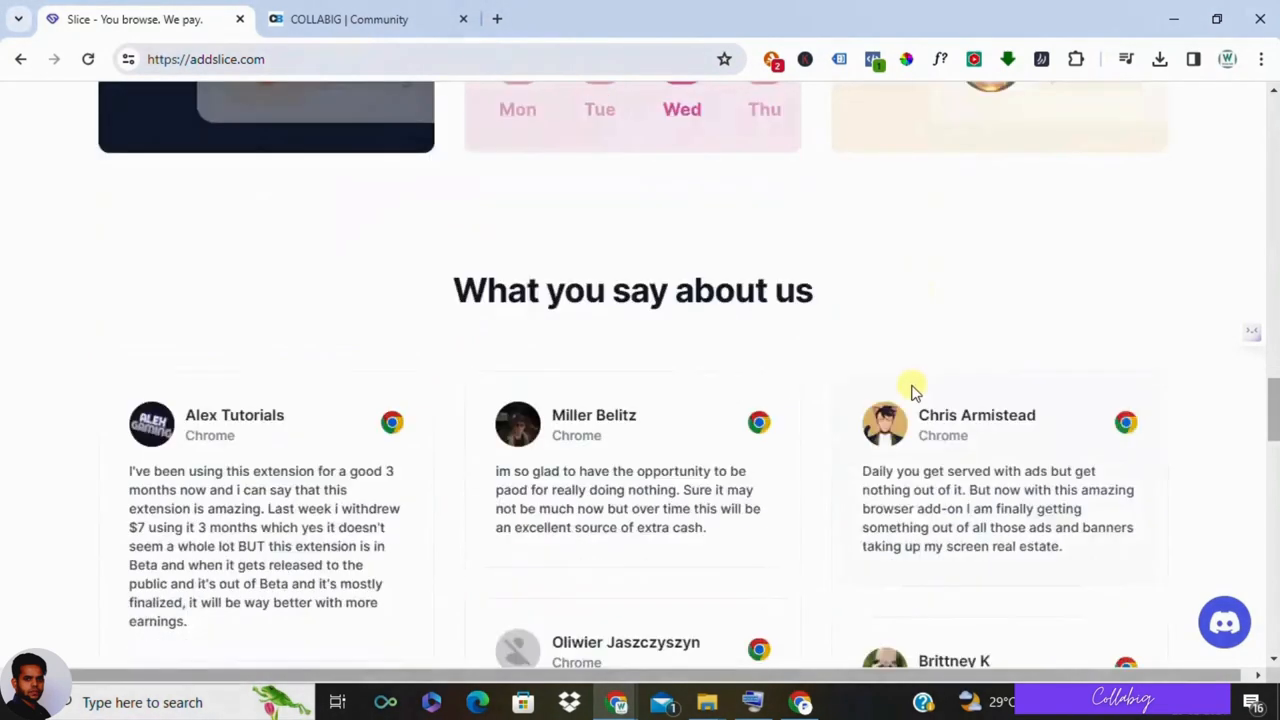
pyautogui.scroll(-3)
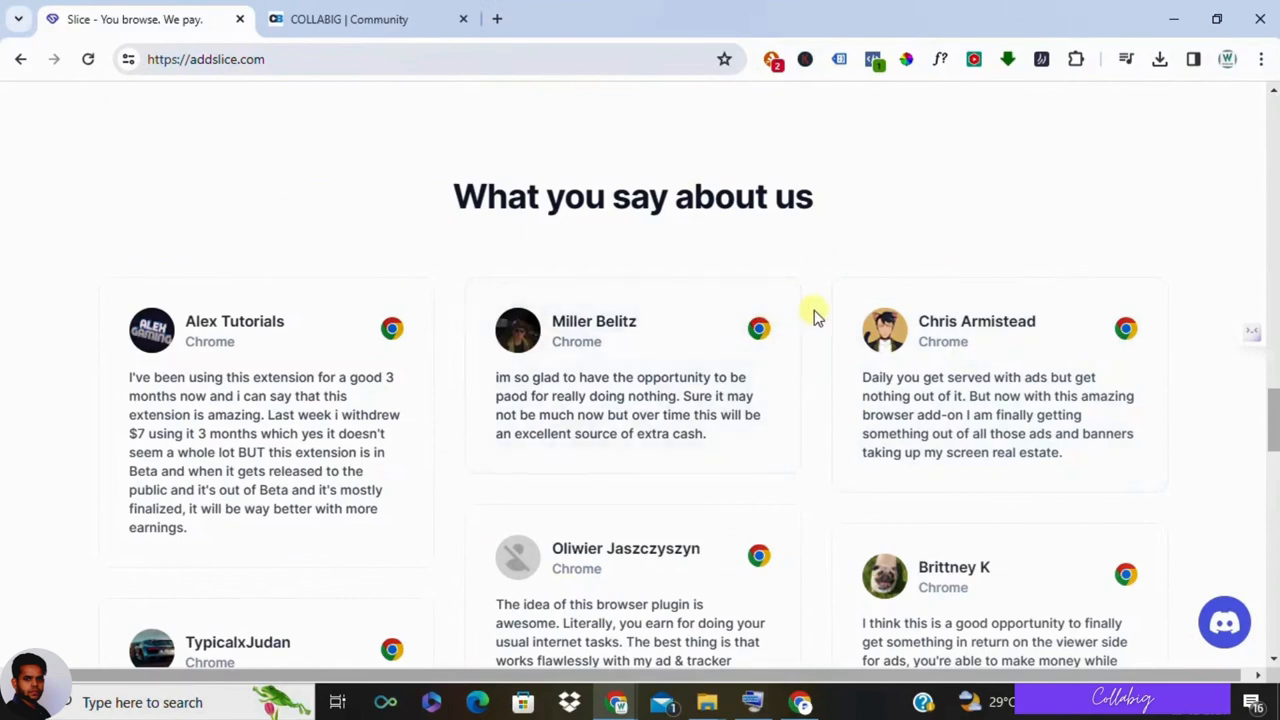
pyautogui.scroll(-3)
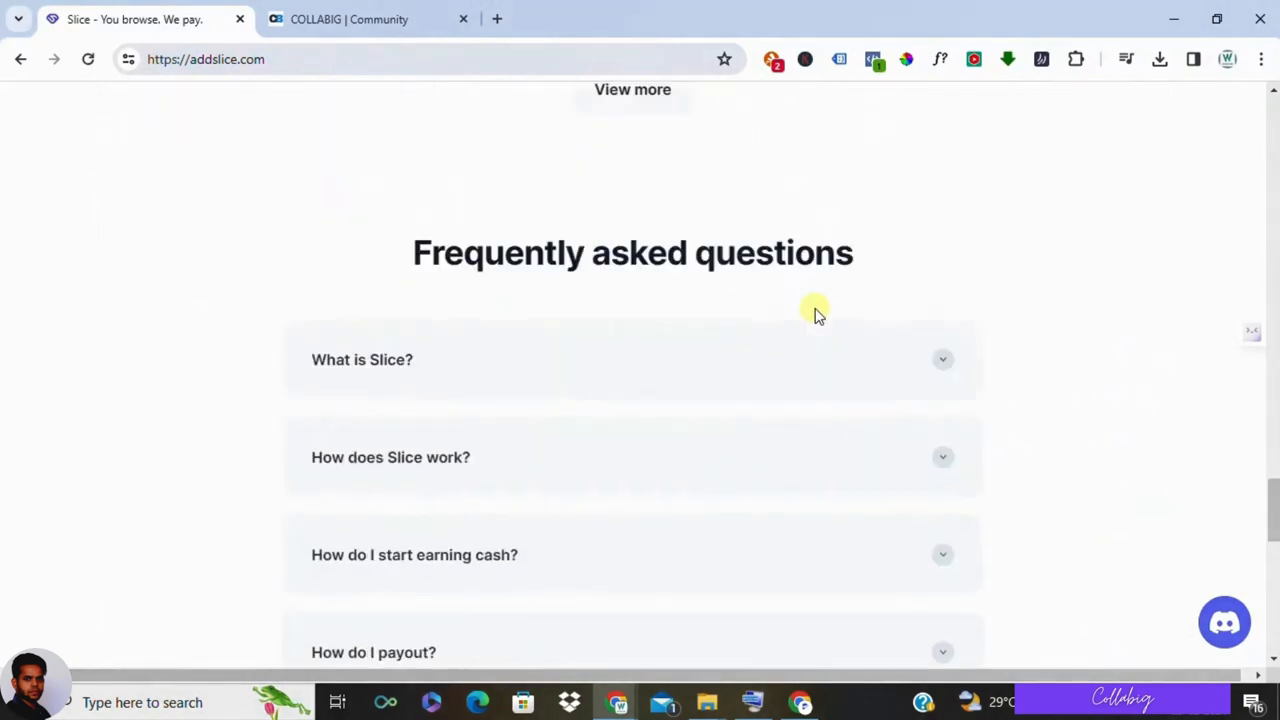
pyautogui.scroll(-3)
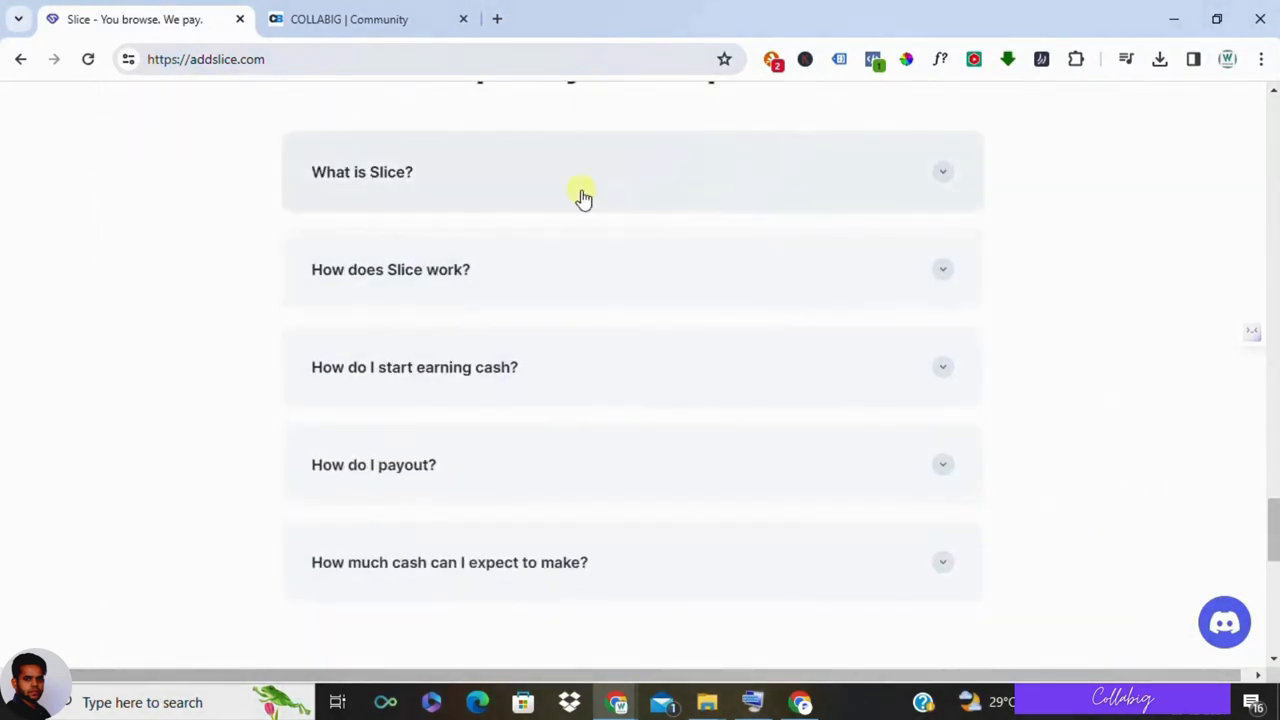
pyautogui.moveTo(415, 415)
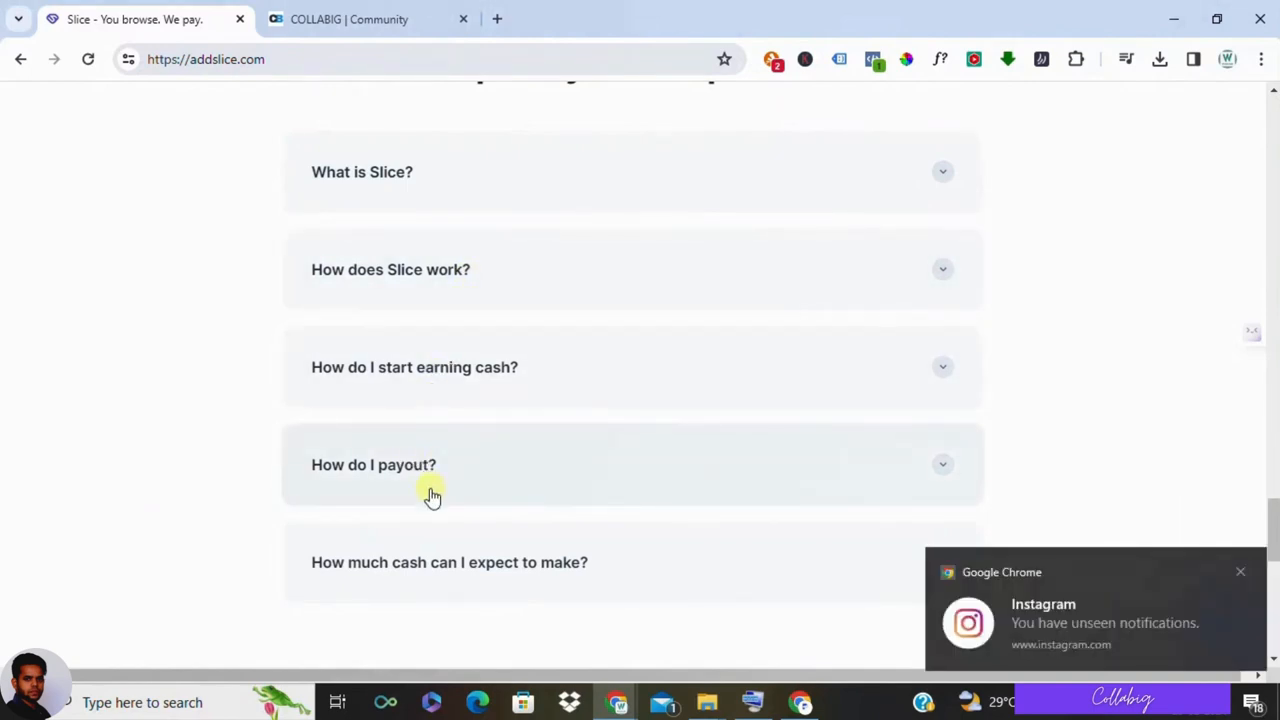
pyautogui.moveTo(442, 290)
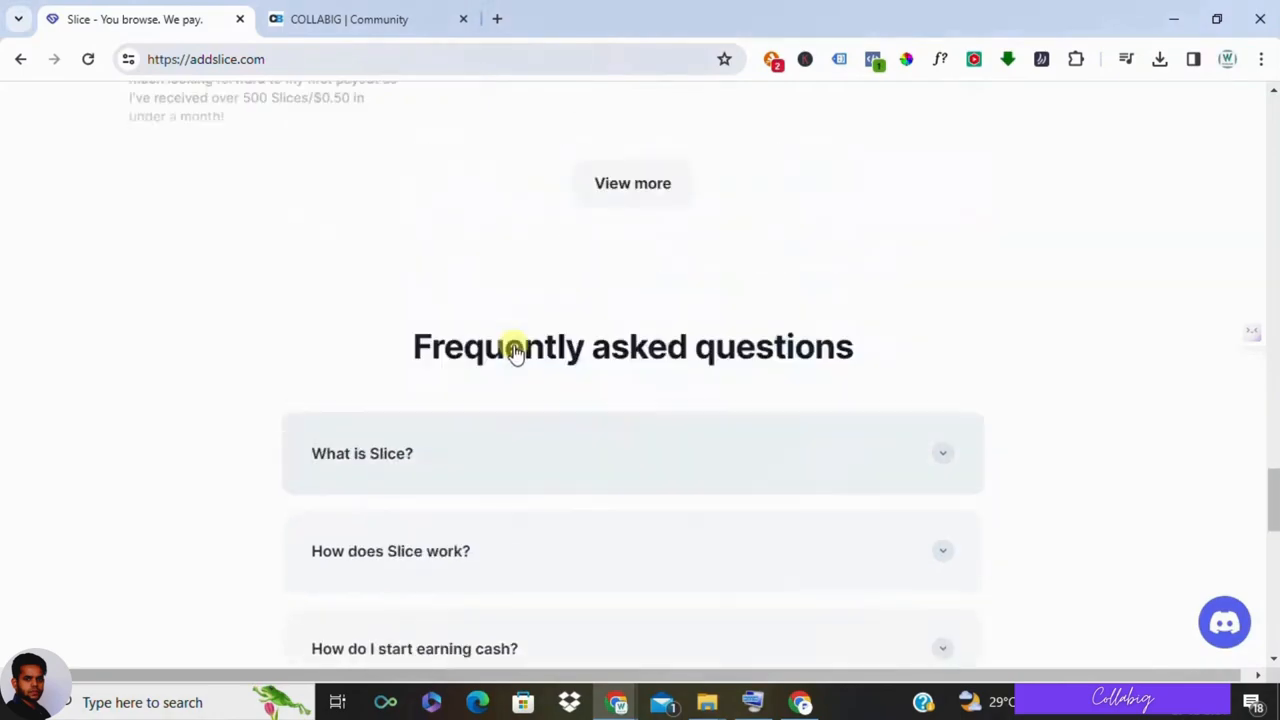
pyautogui.scroll(3)
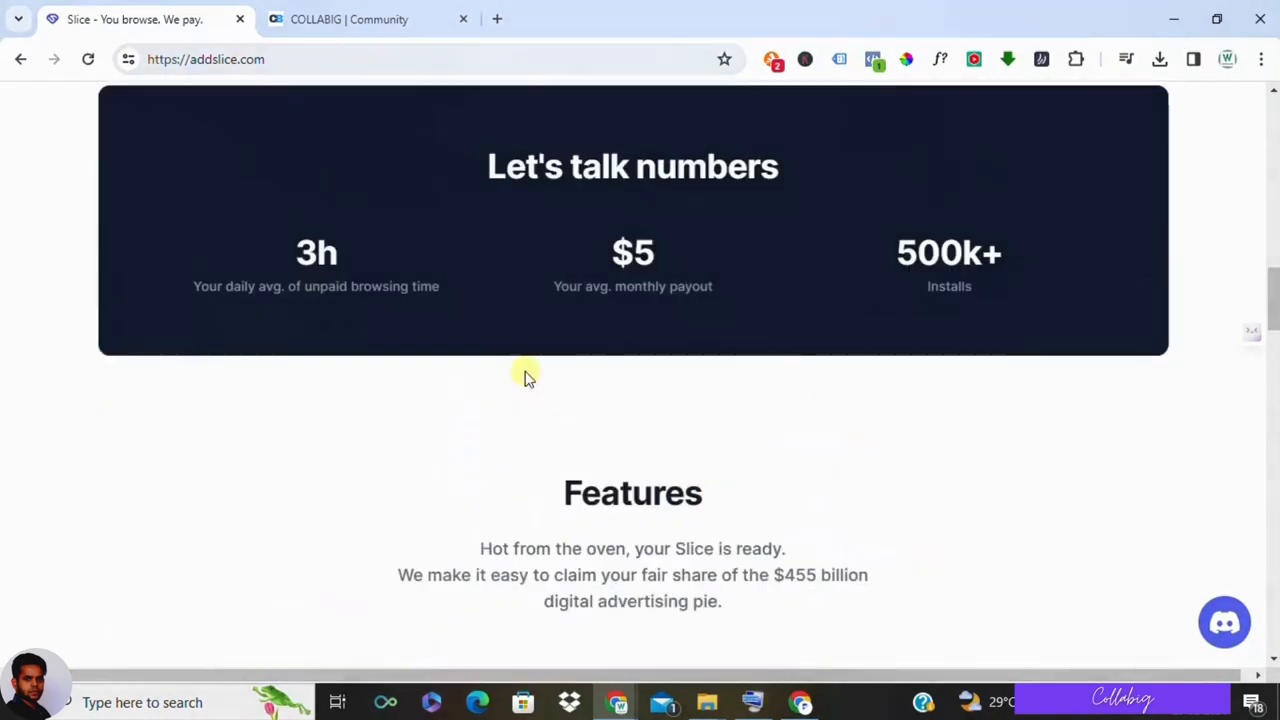
# Step: Switch to the COLLABIG | Community tab and open its Courses page
pyautogui.scroll(3)
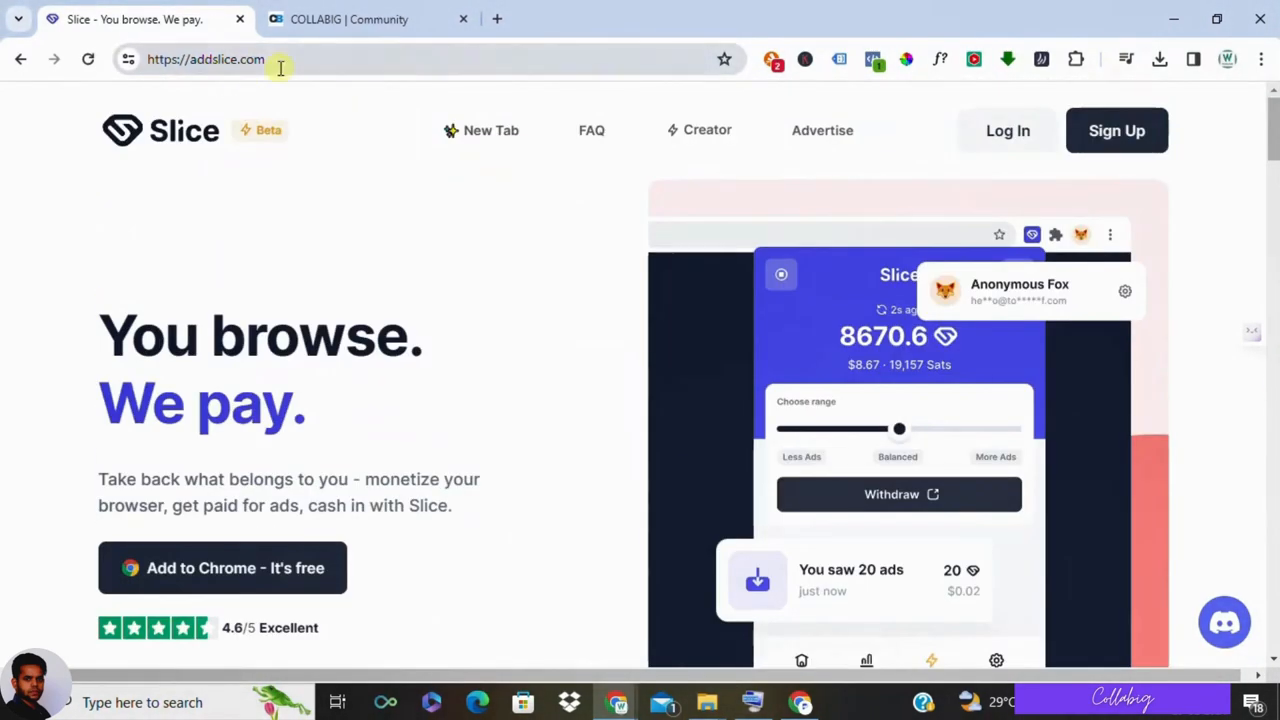
pyautogui.moveTo(405, 390)
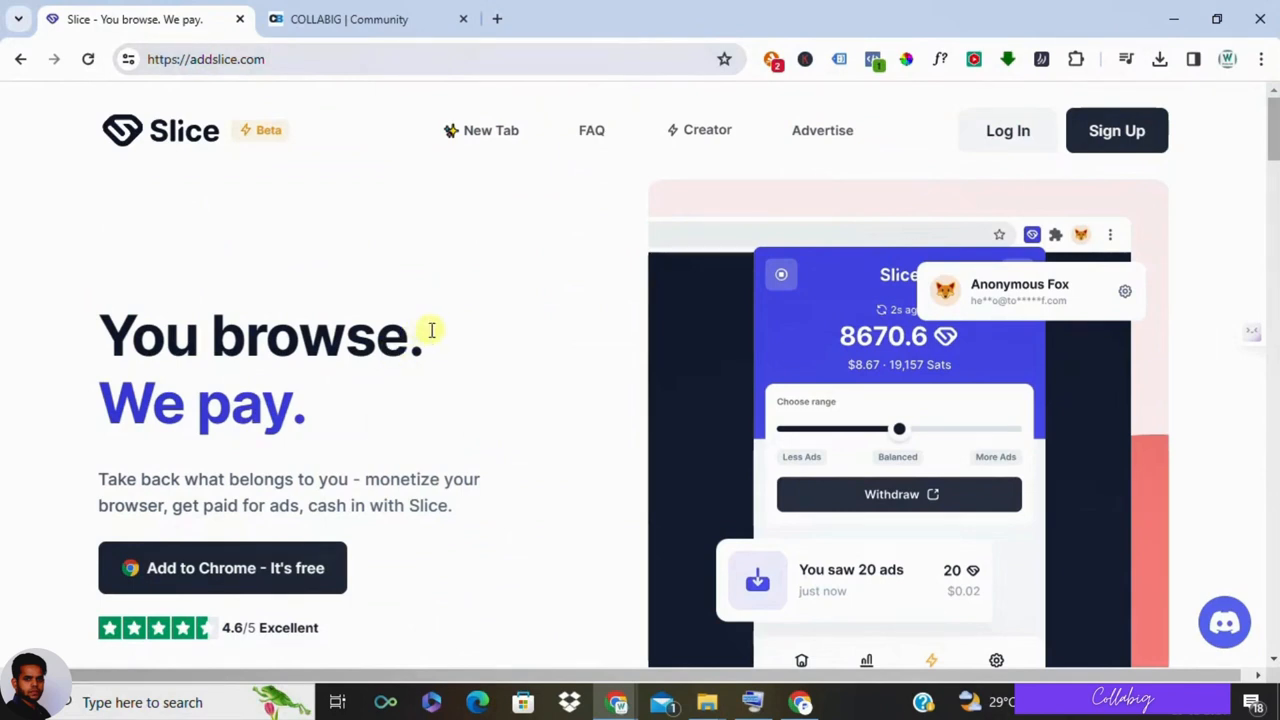
pyautogui.moveTo(385, 218)
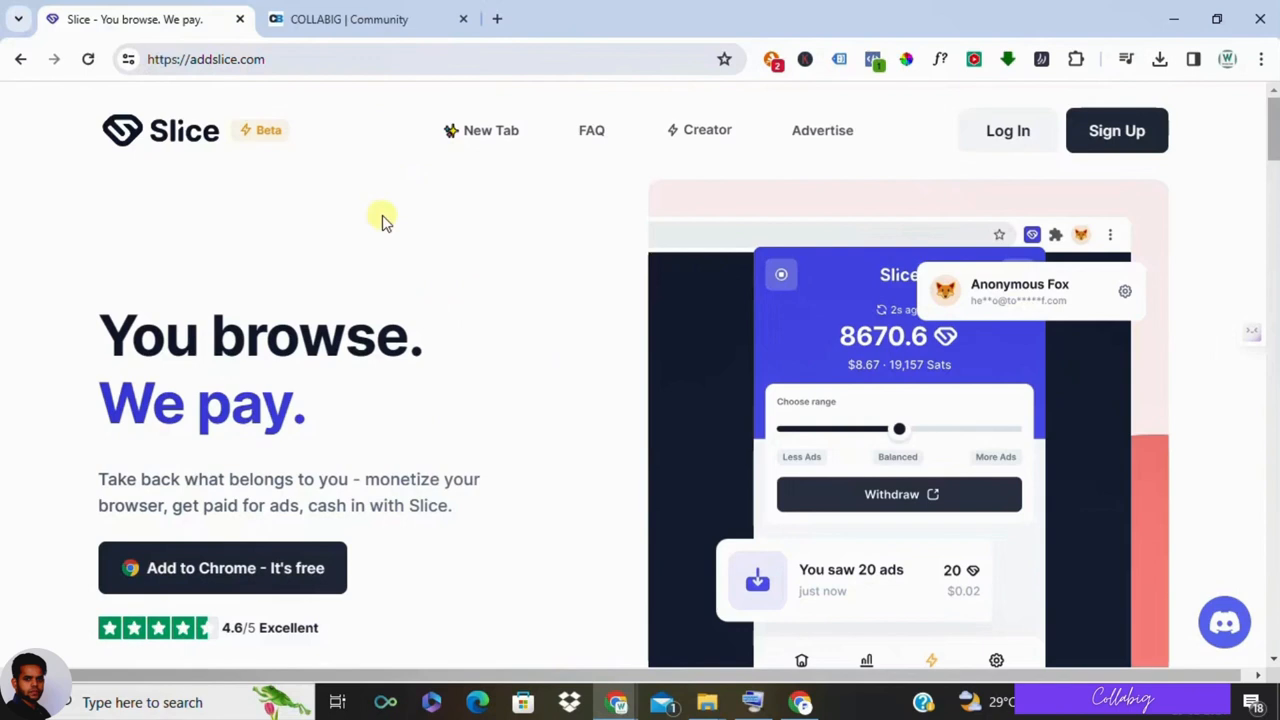
pyautogui.moveTo(425, 218)
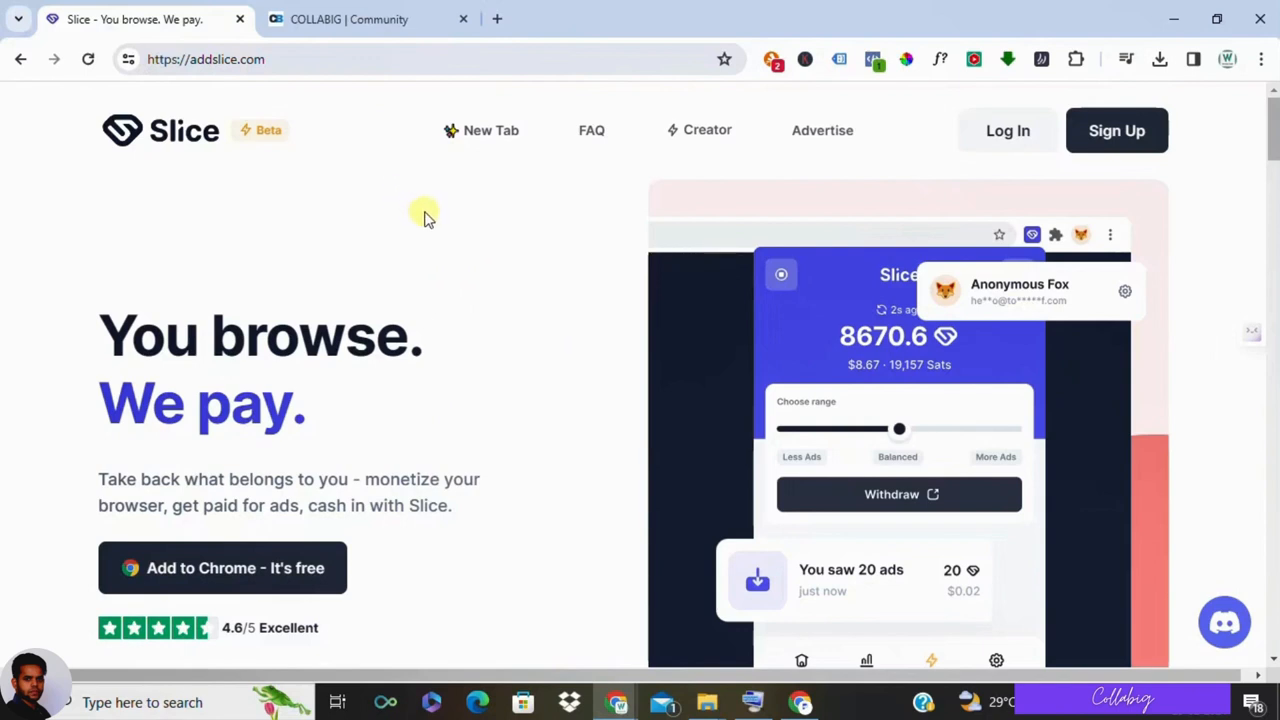
pyautogui.moveTo(420, 243)
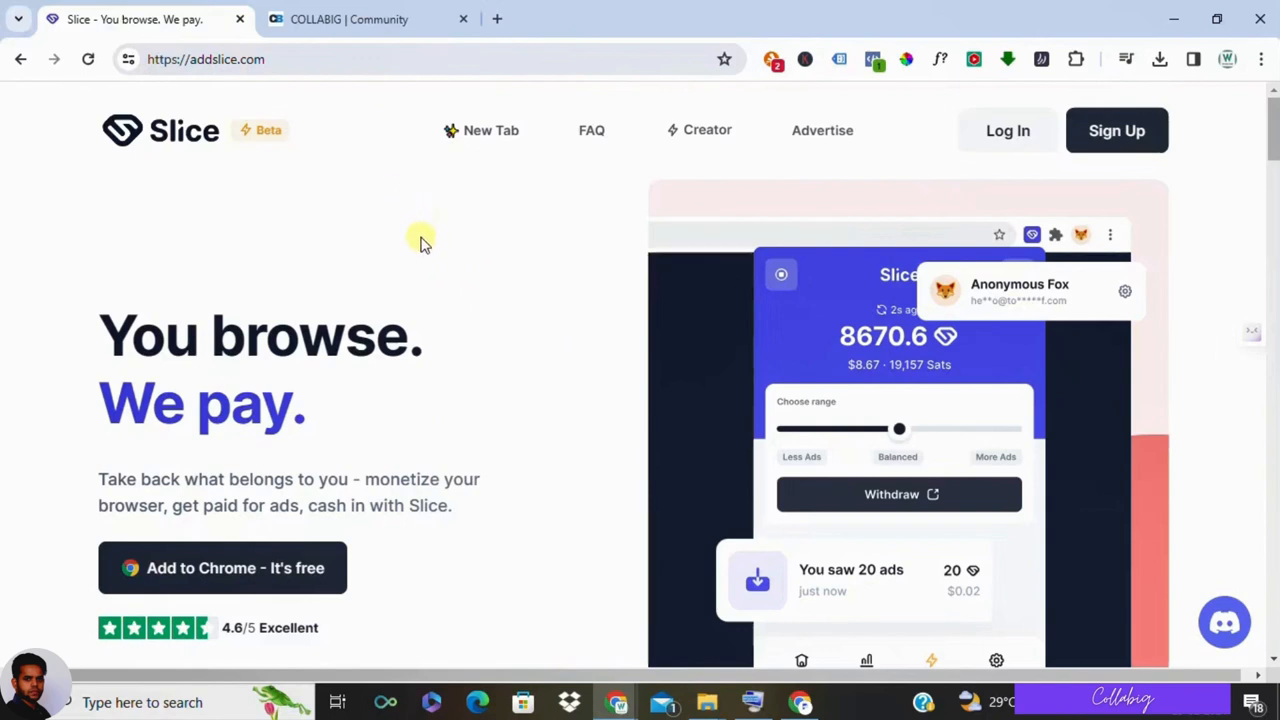
pyautogui.moveTo(610, 386)
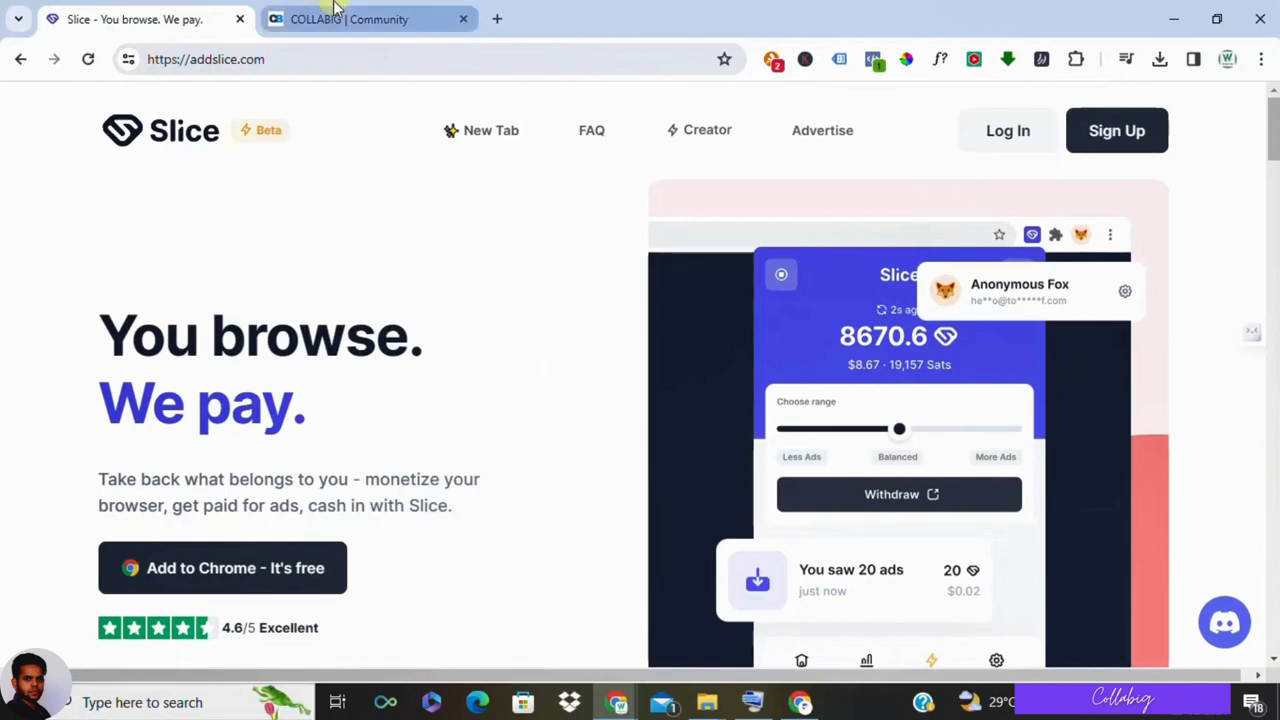
pyautogui.click(349, 19)
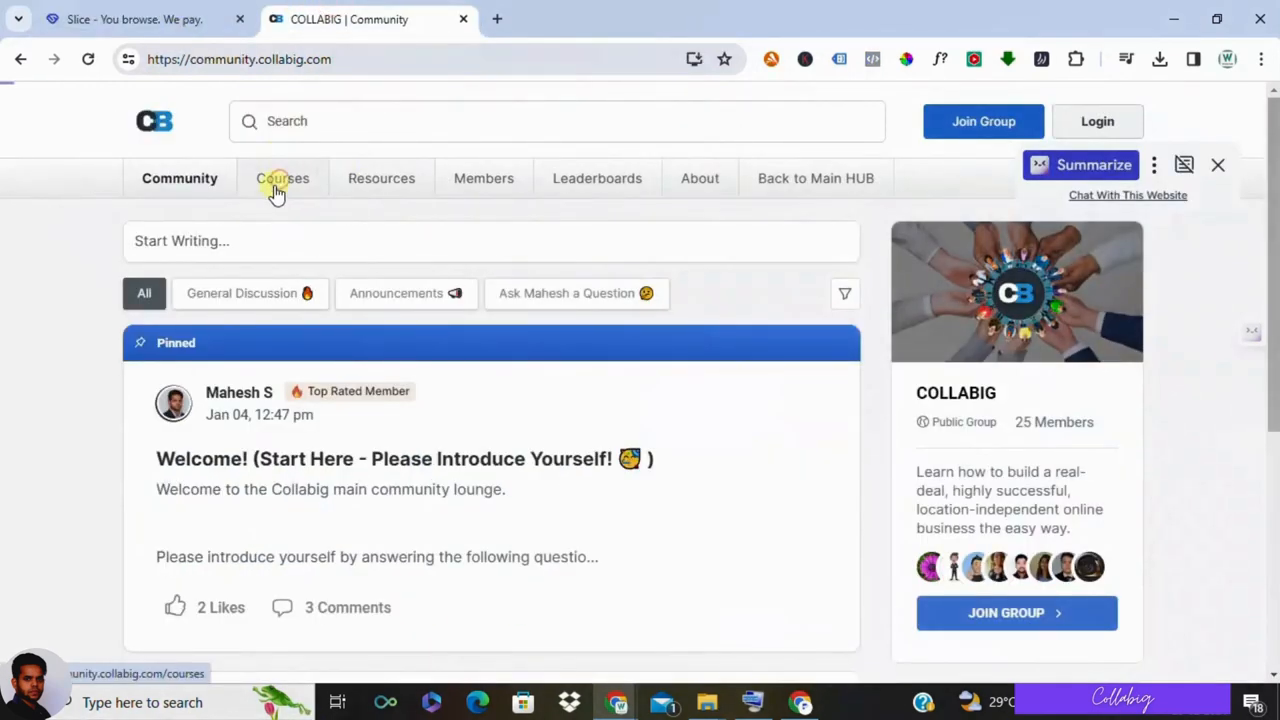
pyautogui.click(281, 178)
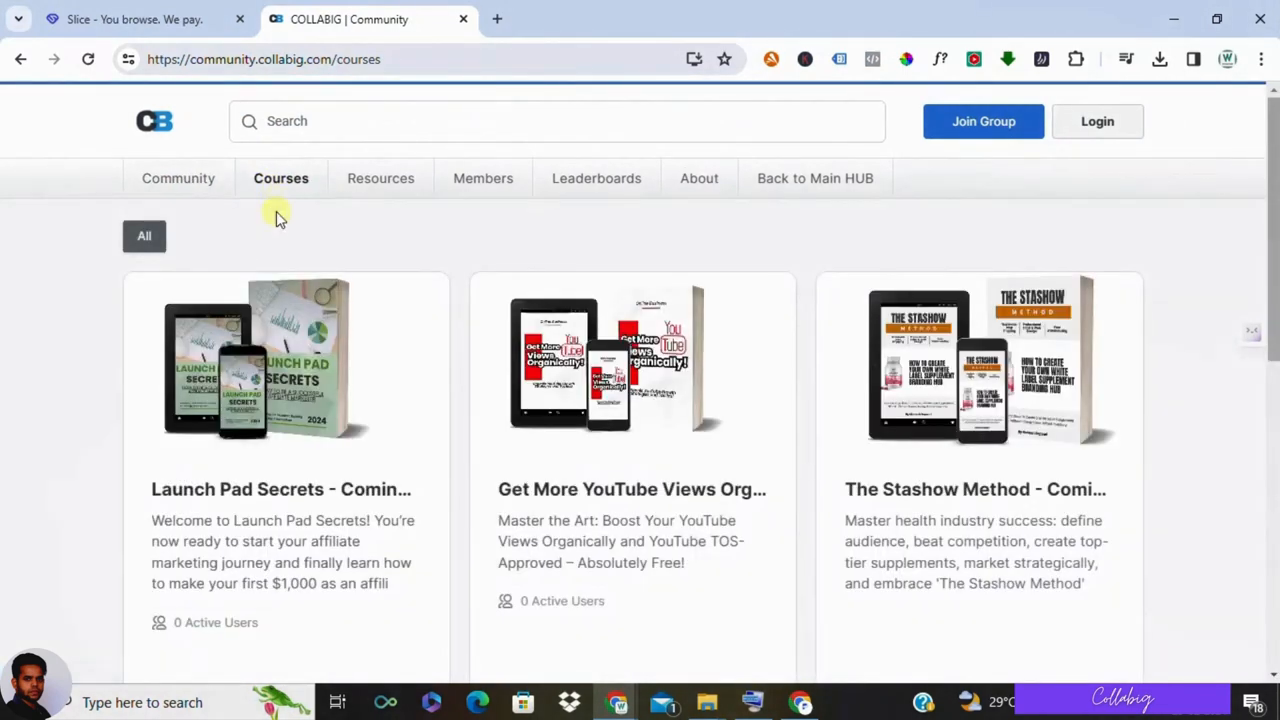
pyautogui.scroll(-3)
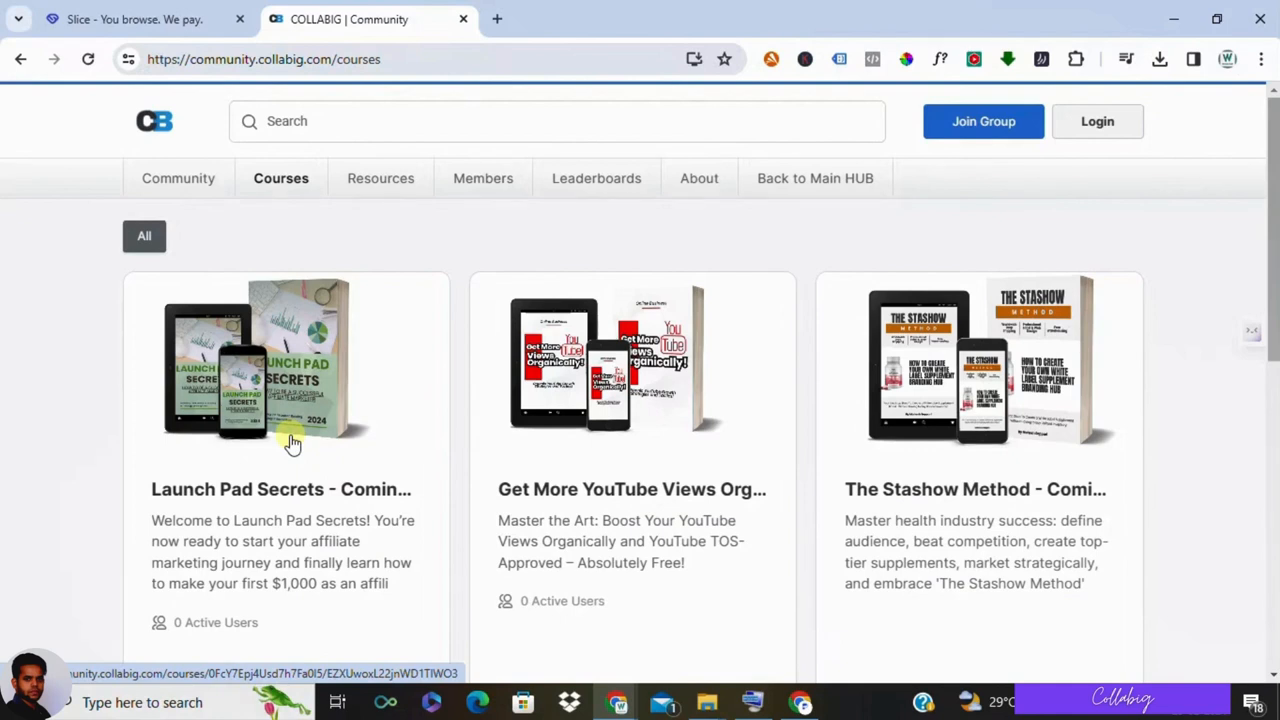
pyautogui.moveTo(635, 438)
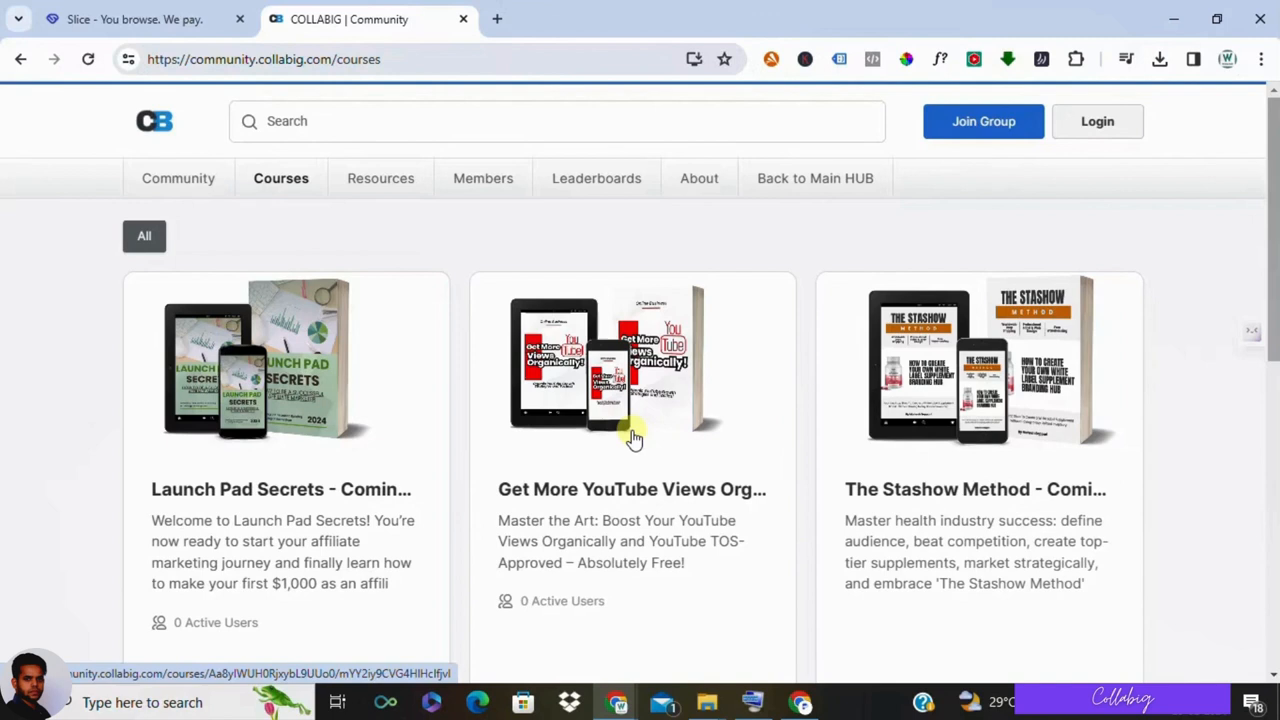
pyautogui.moveTo(1150, 425)
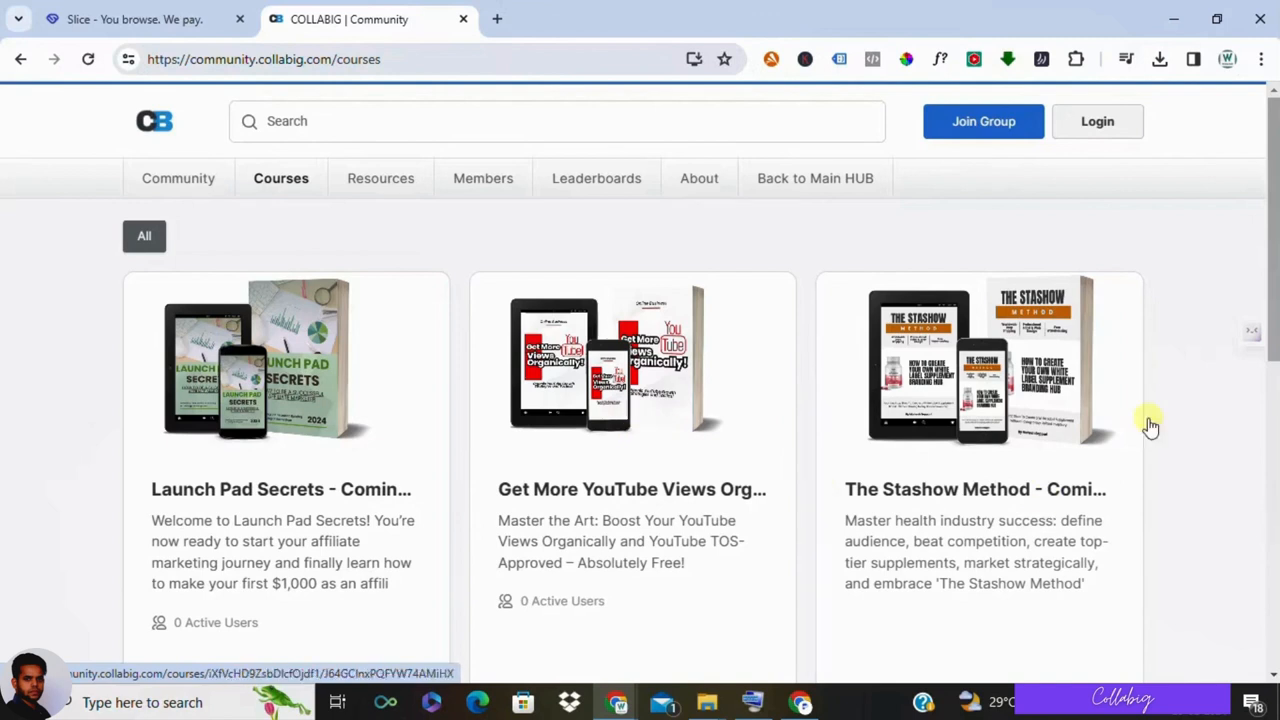
pyautogui.moveTo(950, 335)
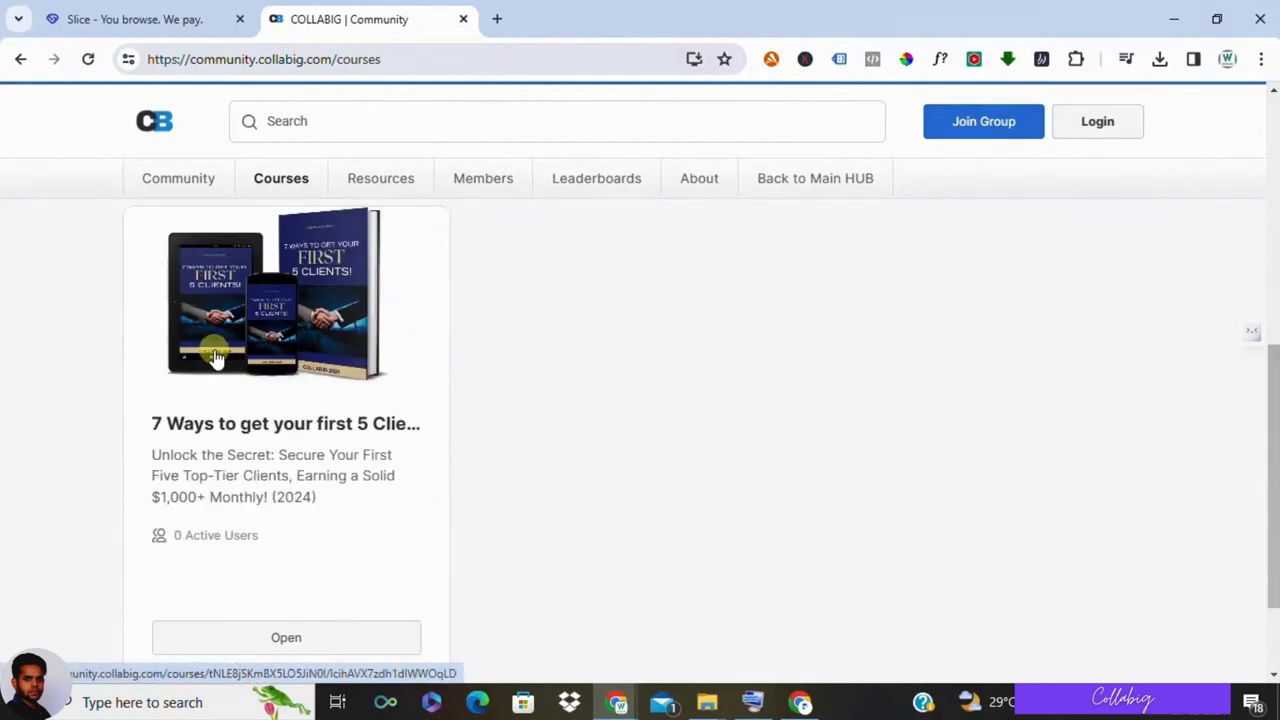
pyautogui.moveTo(213, 355)
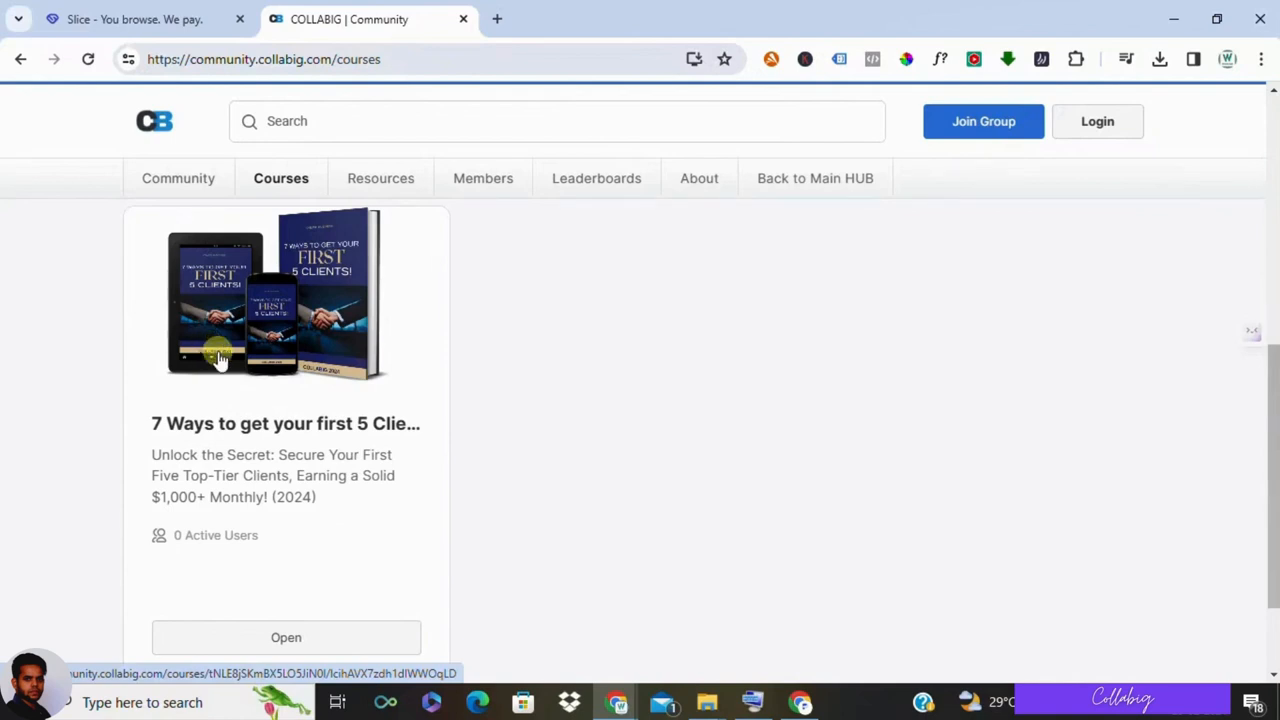
pyautogui.moveTo(250, 390)
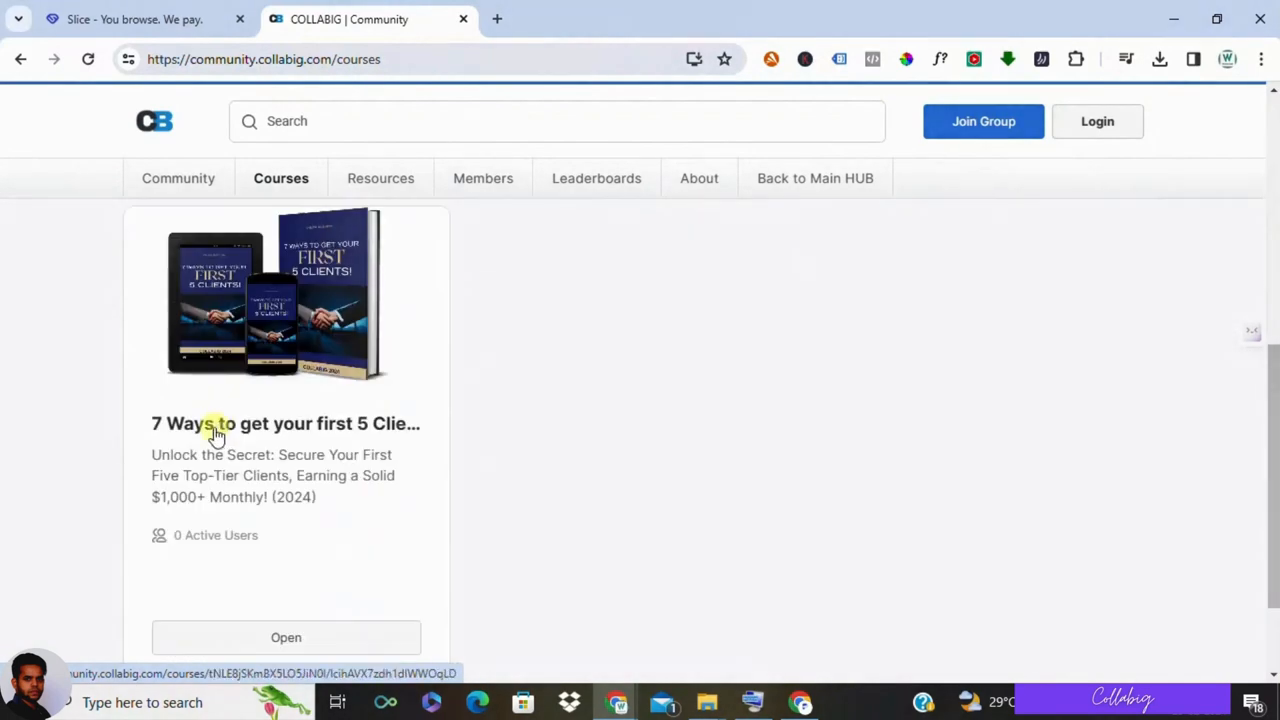
# Step: Open the '7 Ways to get your first 5 Clients' course
pyautogui.click(179, 178)
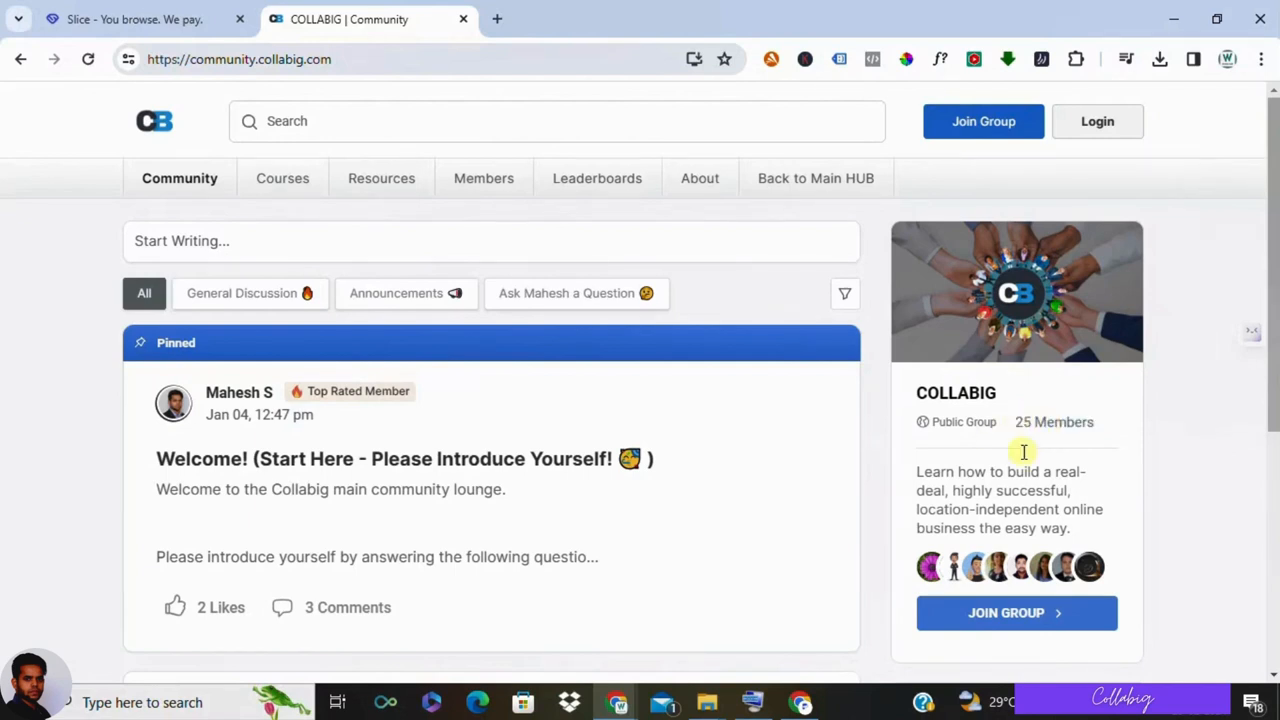
pyautogui.moveTo(282, 178)
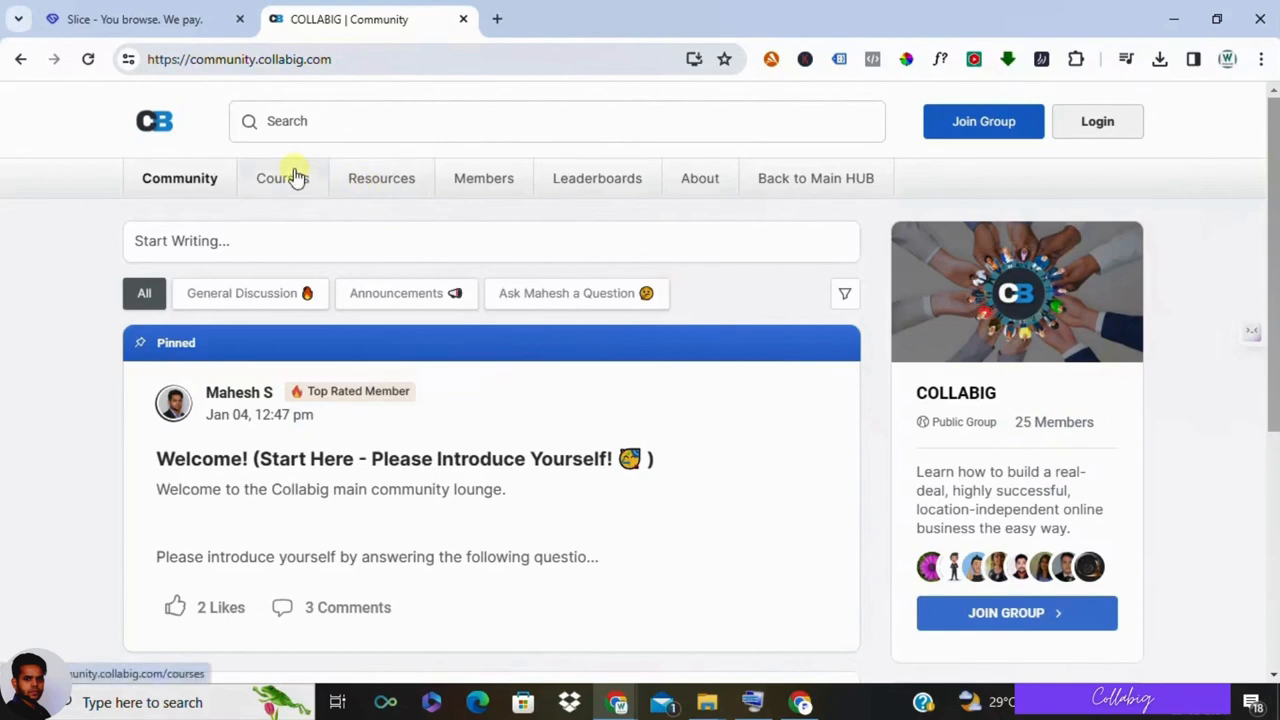
# Step: Reopen COLLABIG's Courses list, scroll through it, then return to the Slice tab
pyautogui.click(281, 178)
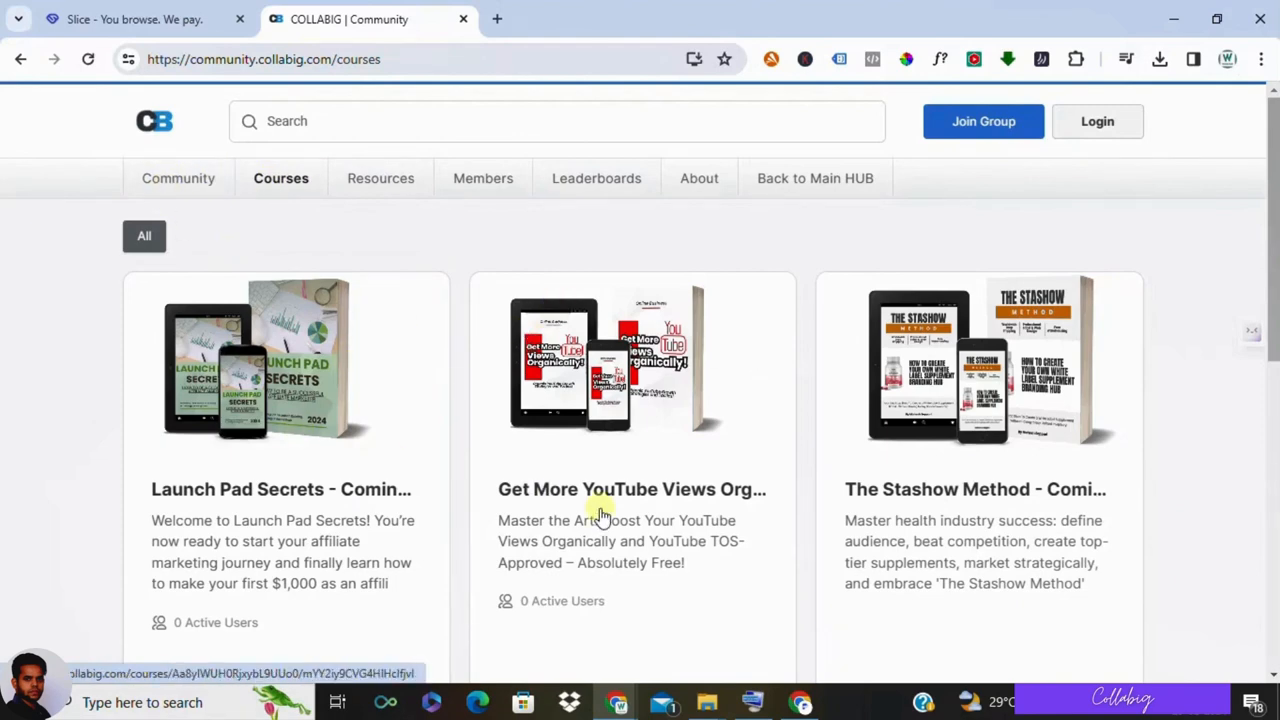
pyautogui.scroll(-3)
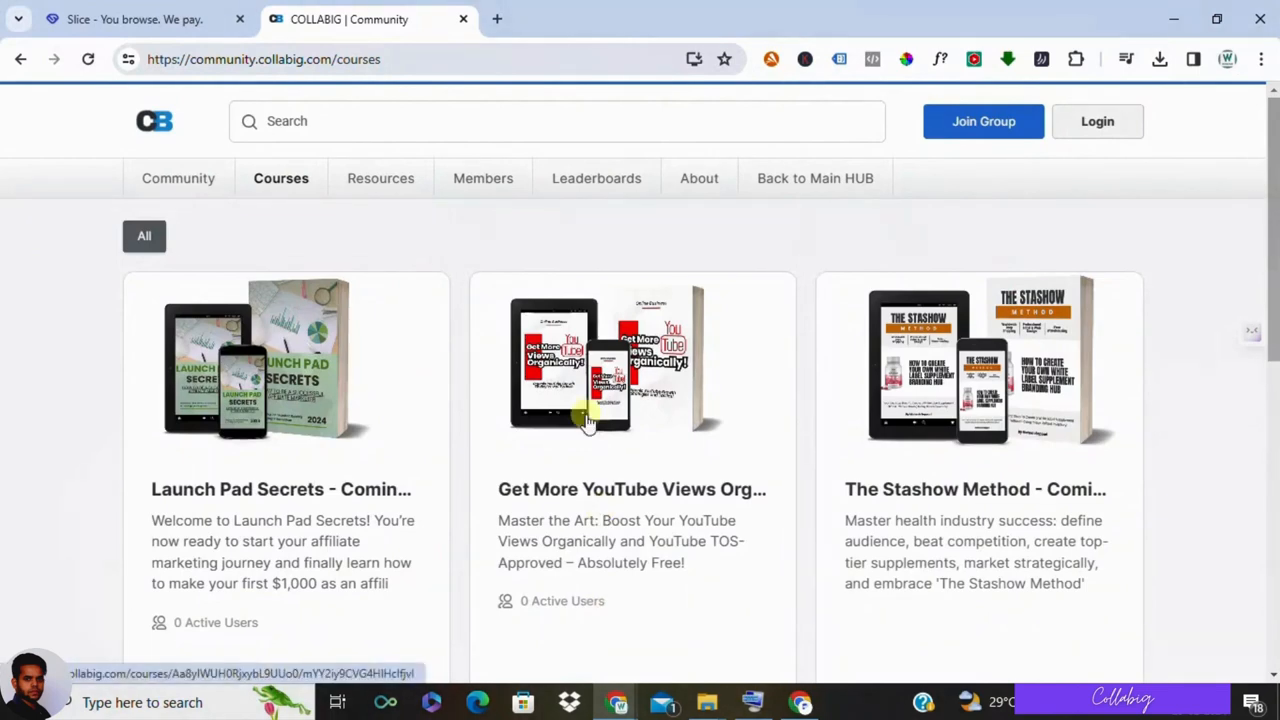
pyautogui.click(130, 19)
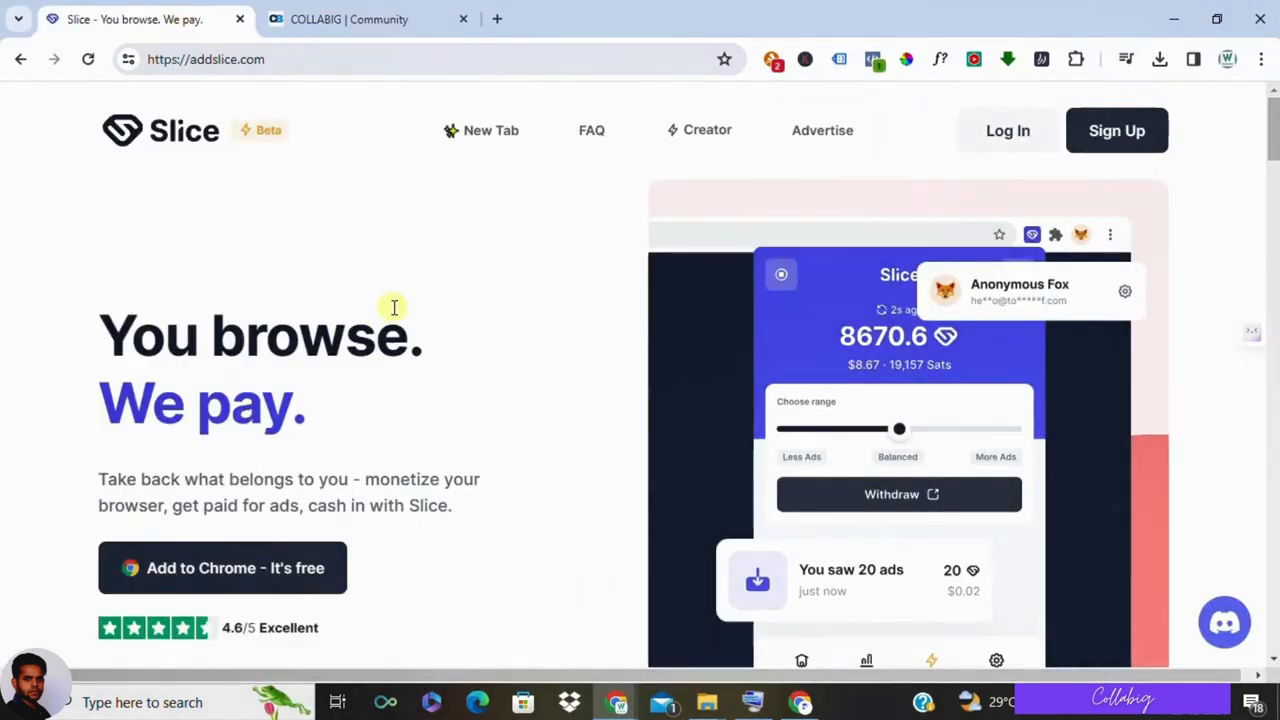
pyautogui.moveTo(410, 322)
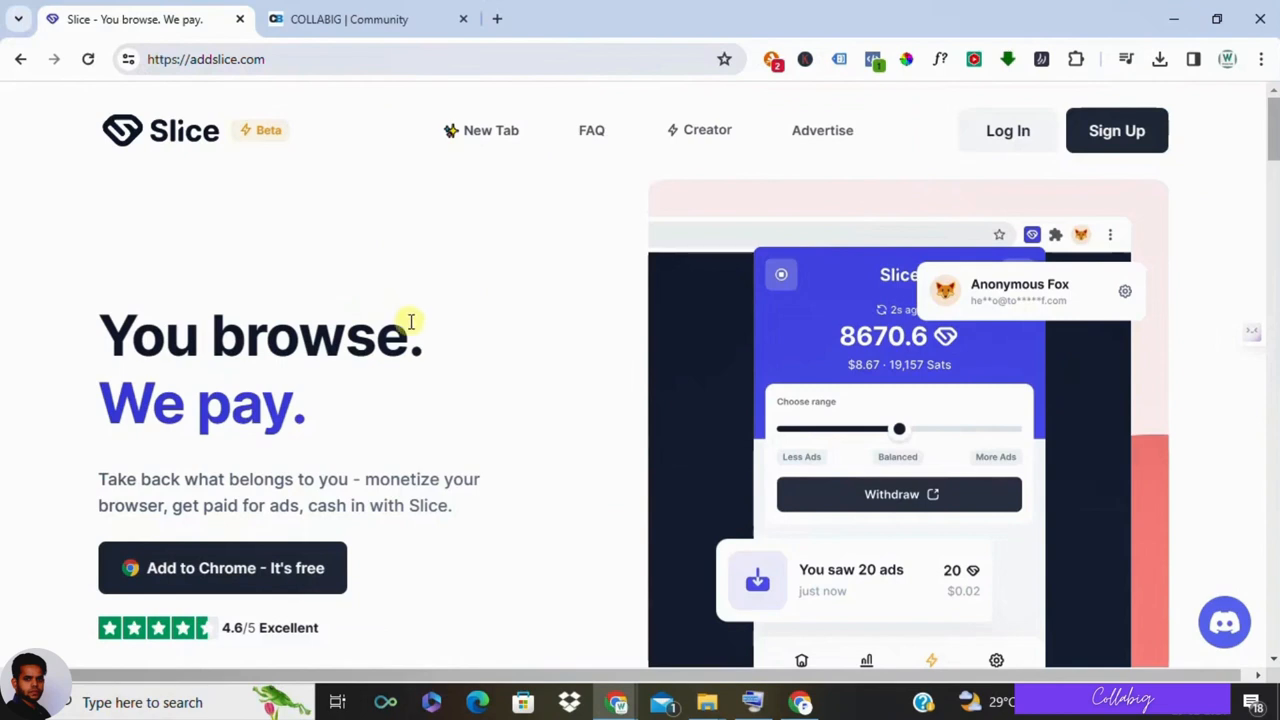
pyautogui.moveTo(412, 316)
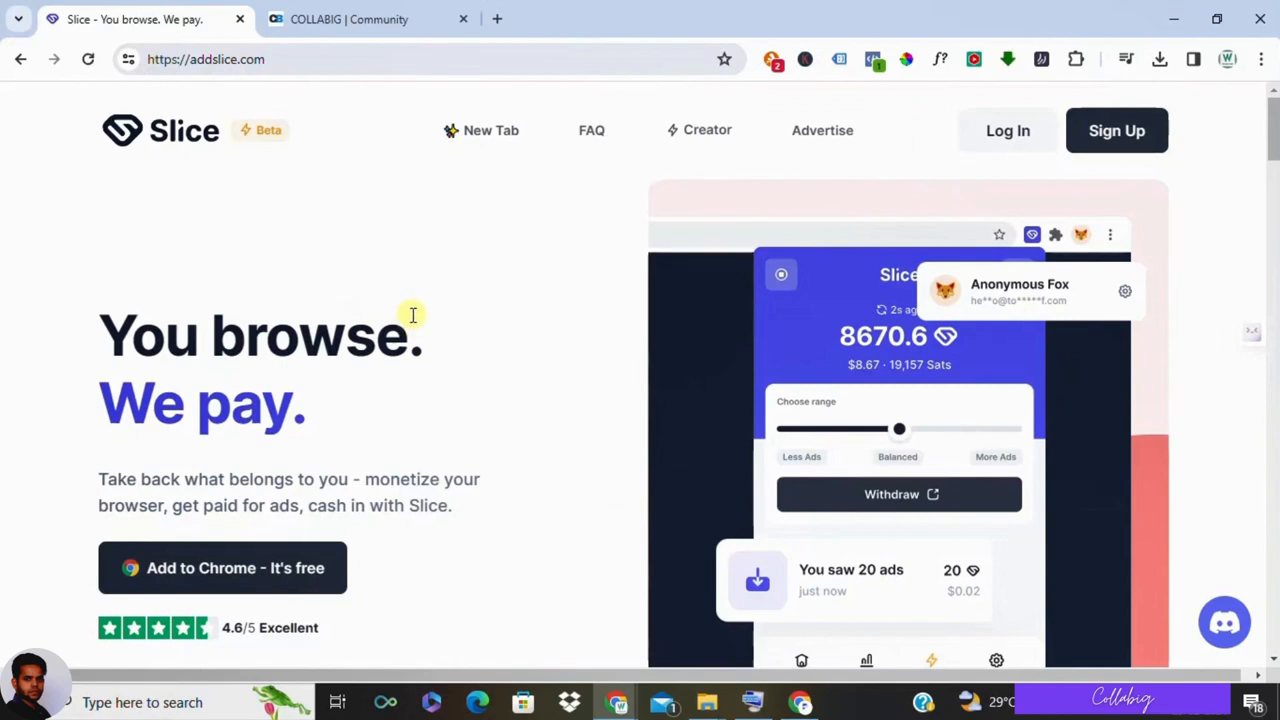
pyautogui.moveTo(547, 274)
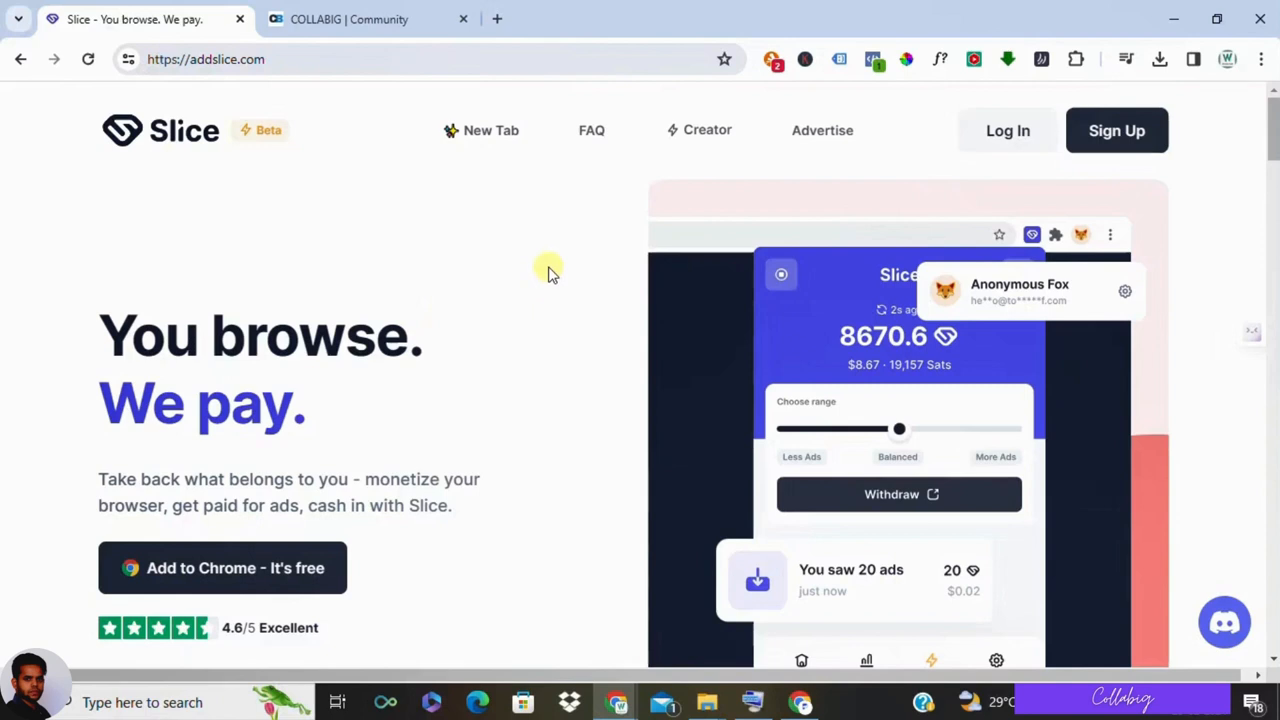
pyautogui.moveTo(543, 270)
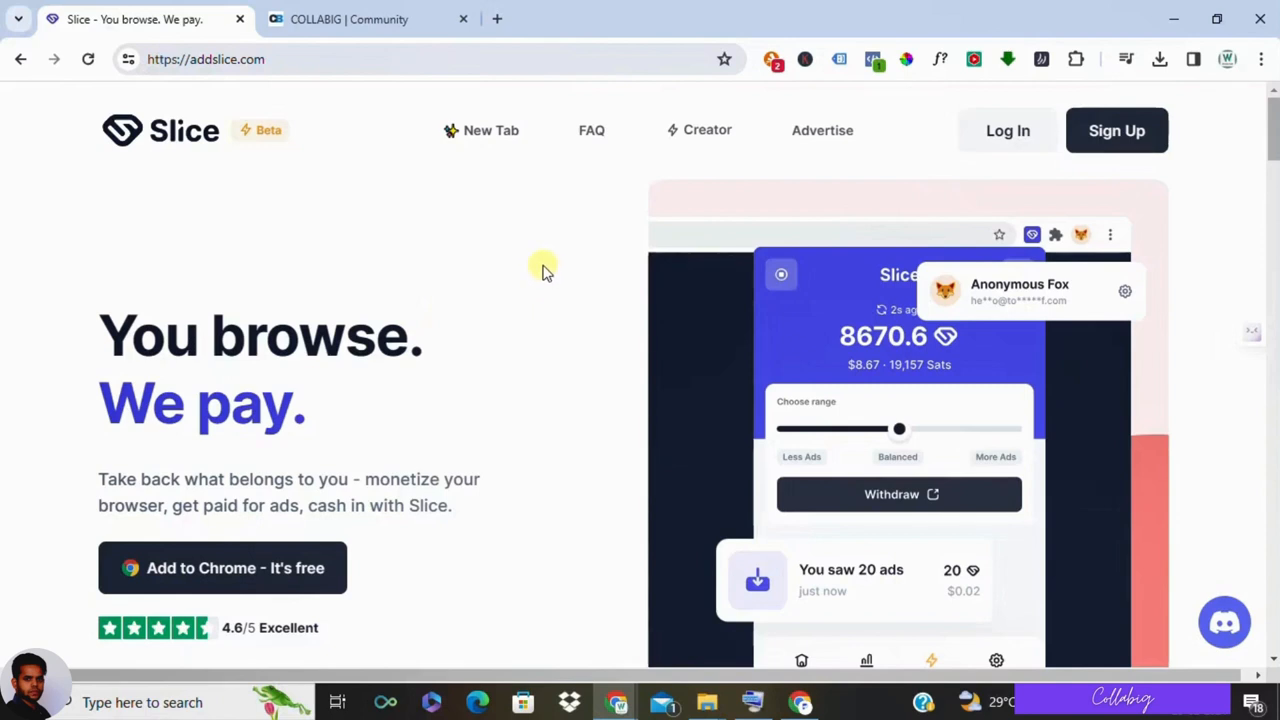
pyautogui.moveTo(600, 260)
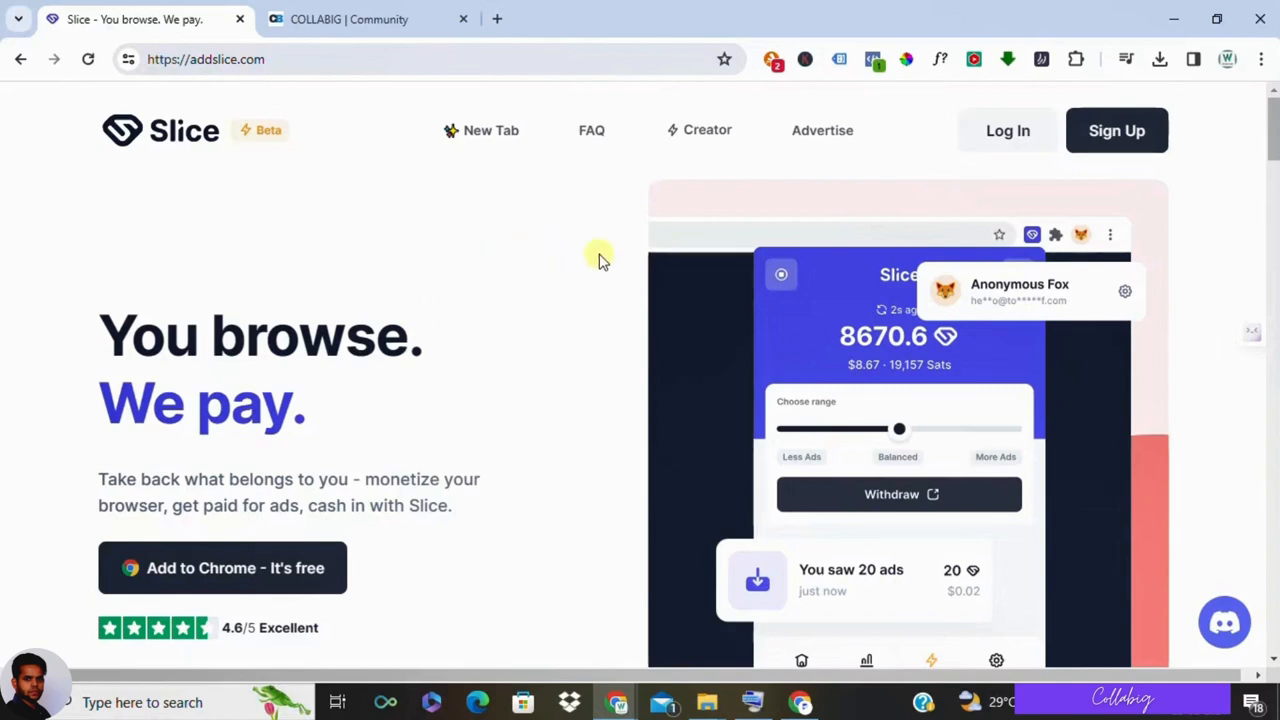